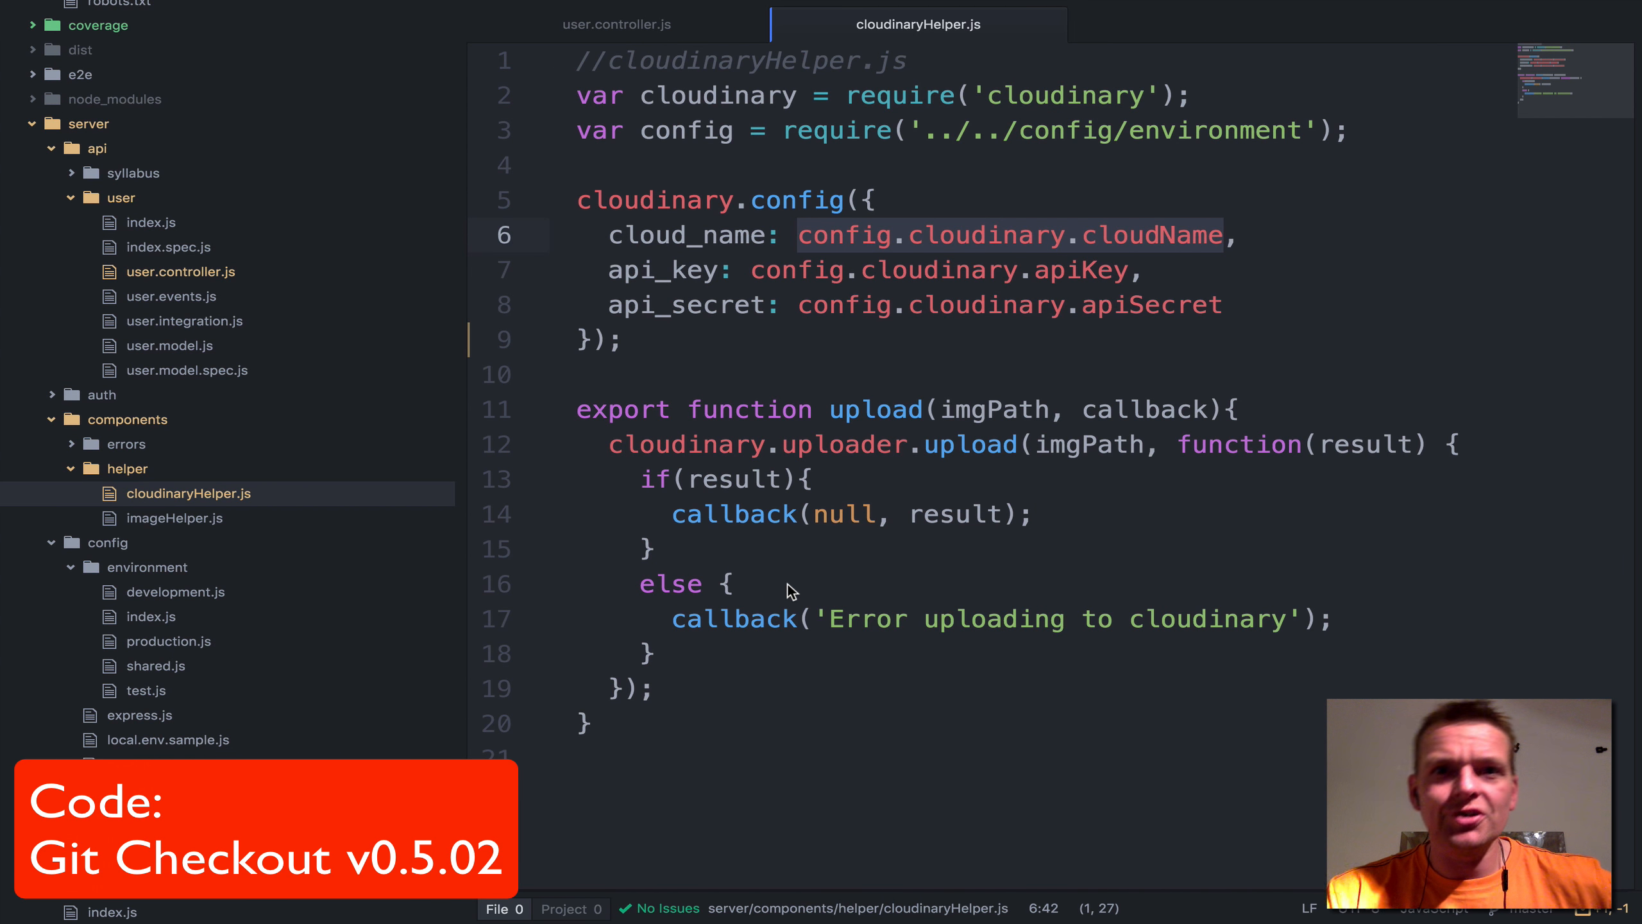
mouse_move(233, 280)
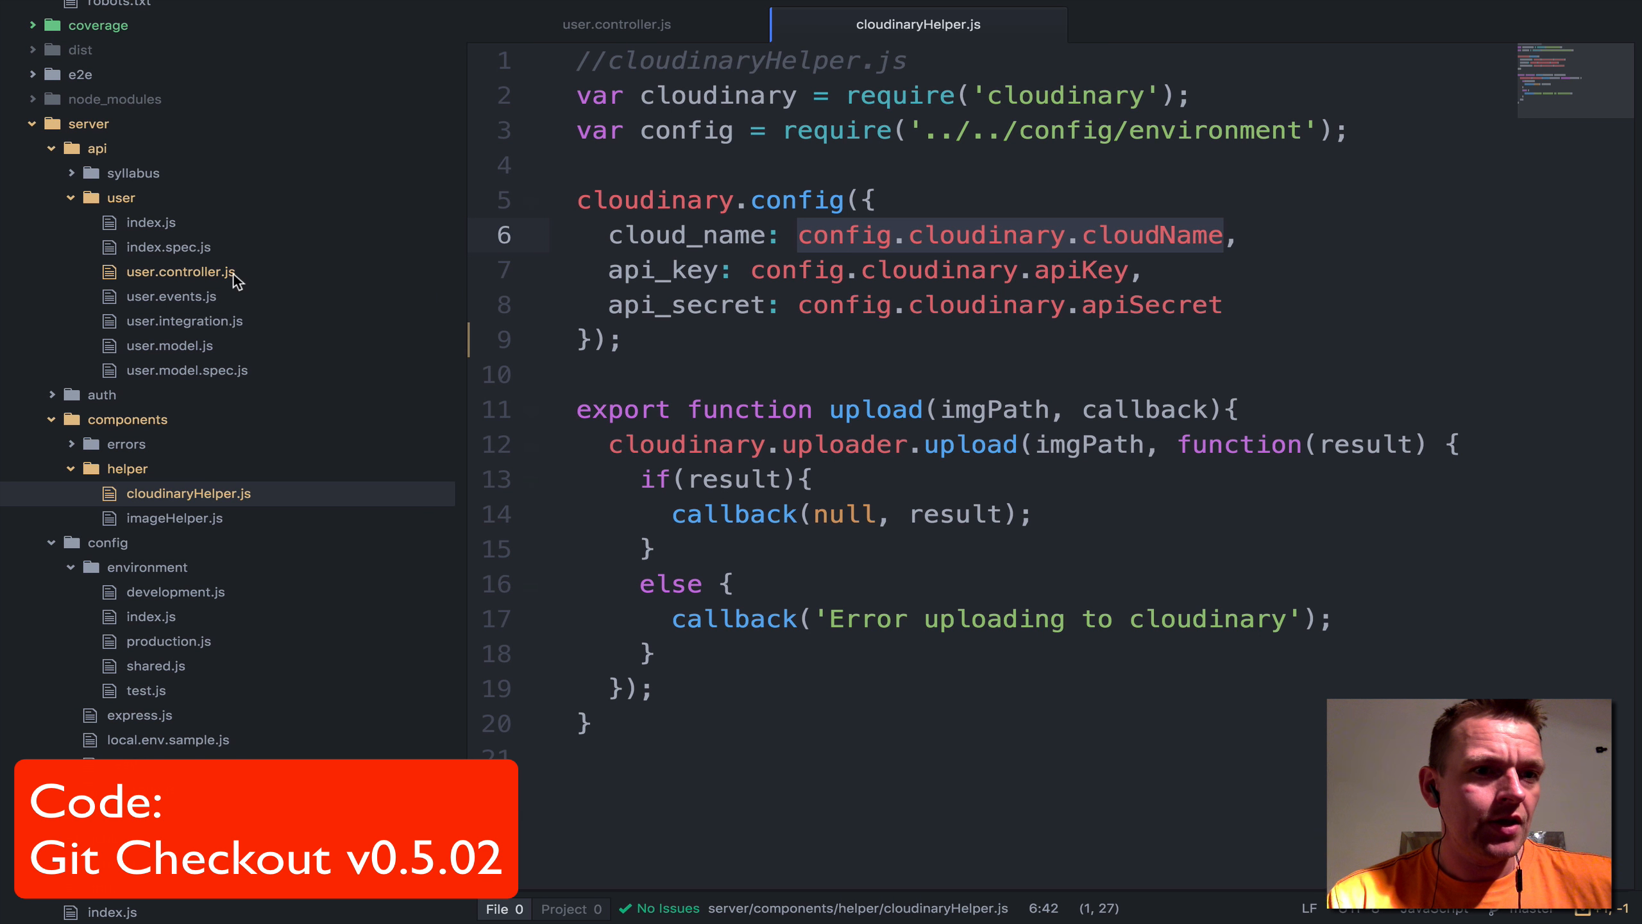
Step: Open server/api/user/user.controller.js at the me() function
left_click(617, 25)
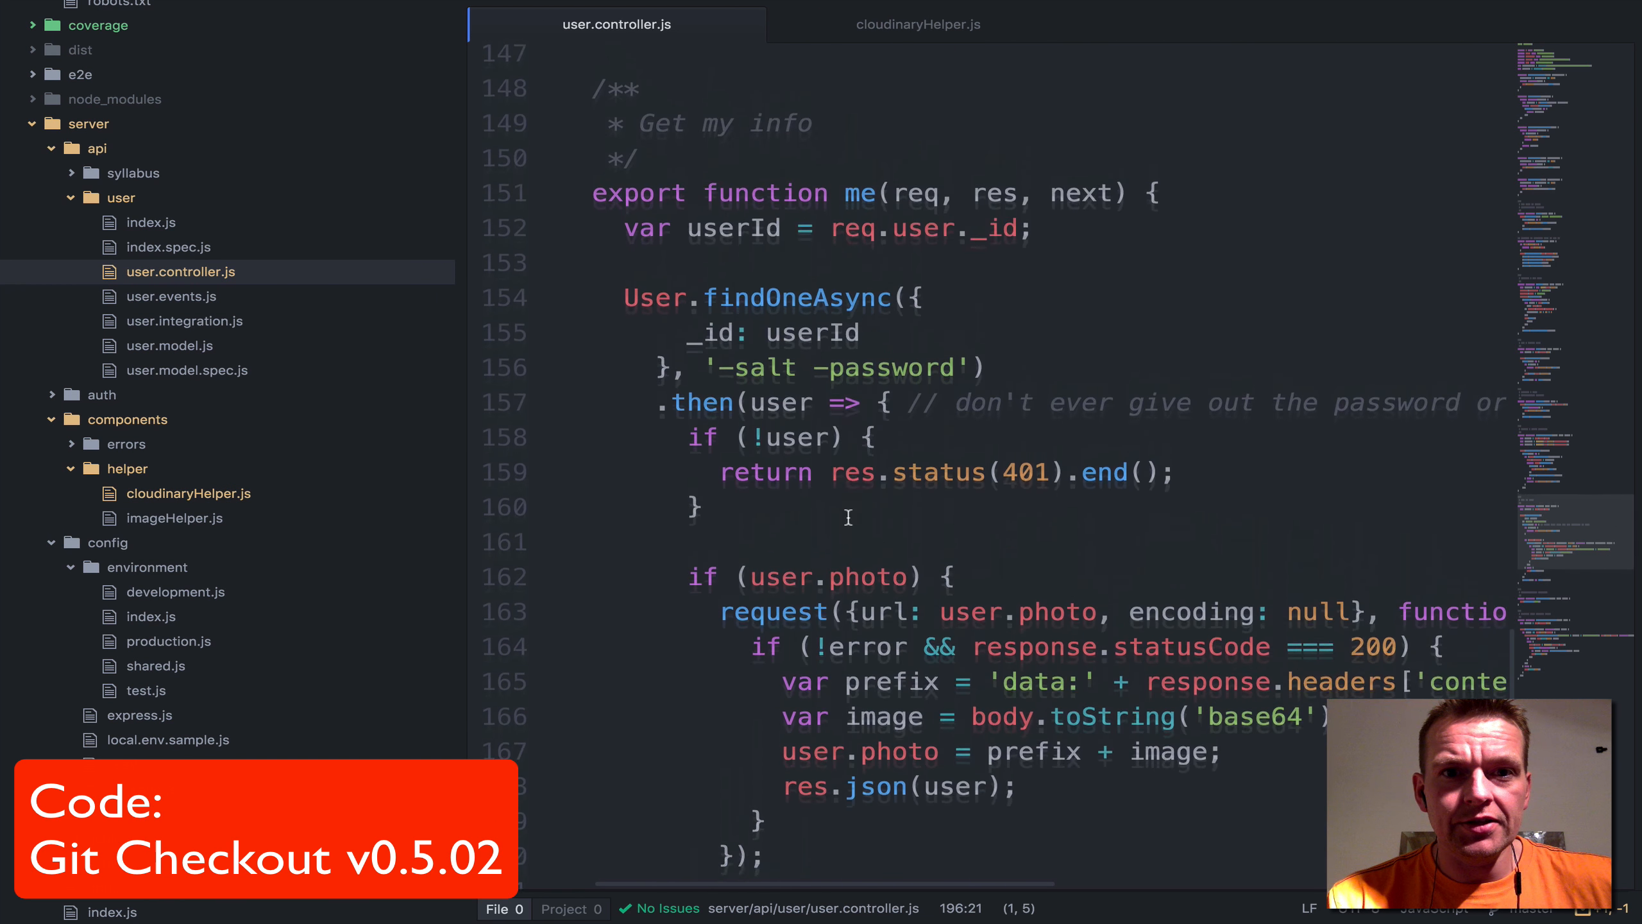
scroll("down", 3)
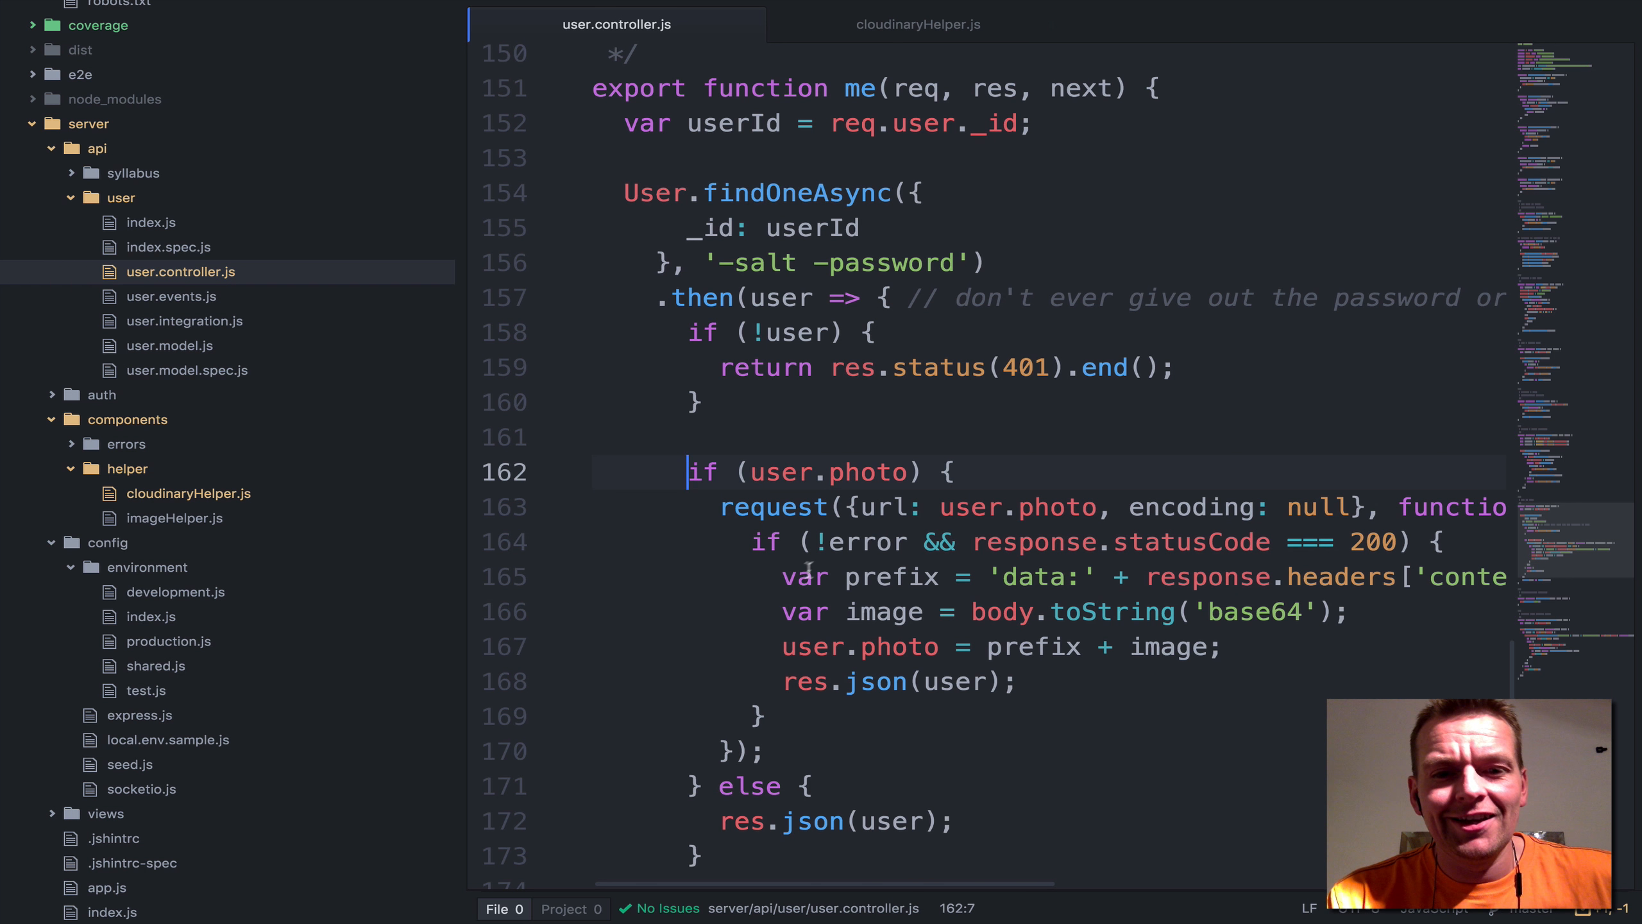
scroll("down", 3)
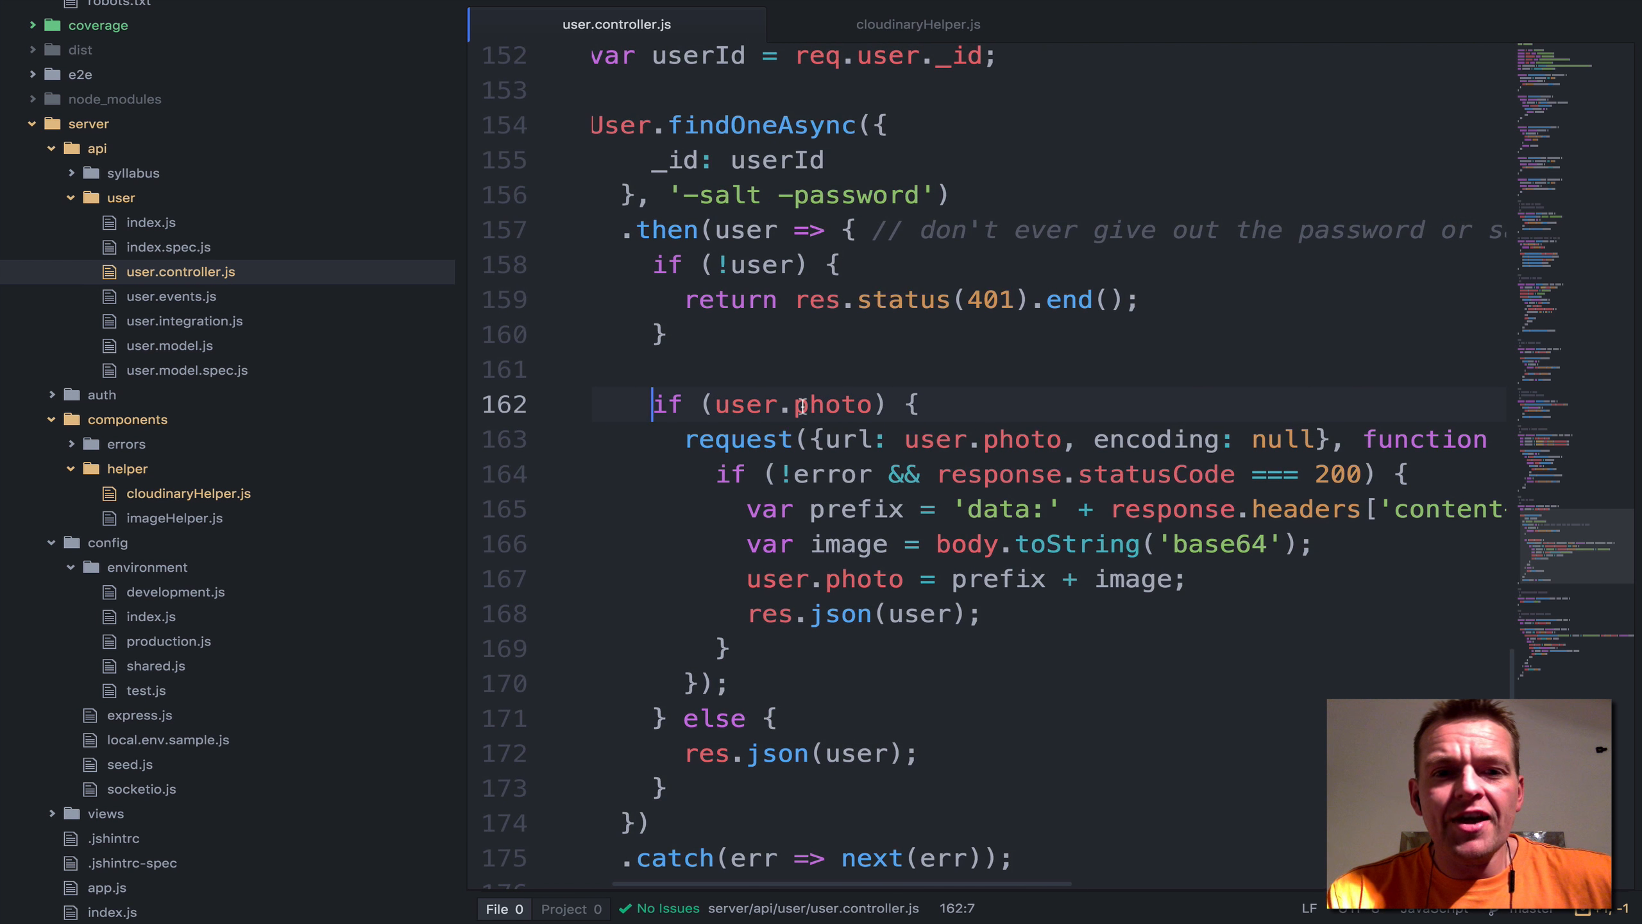
double_click(736, 439)
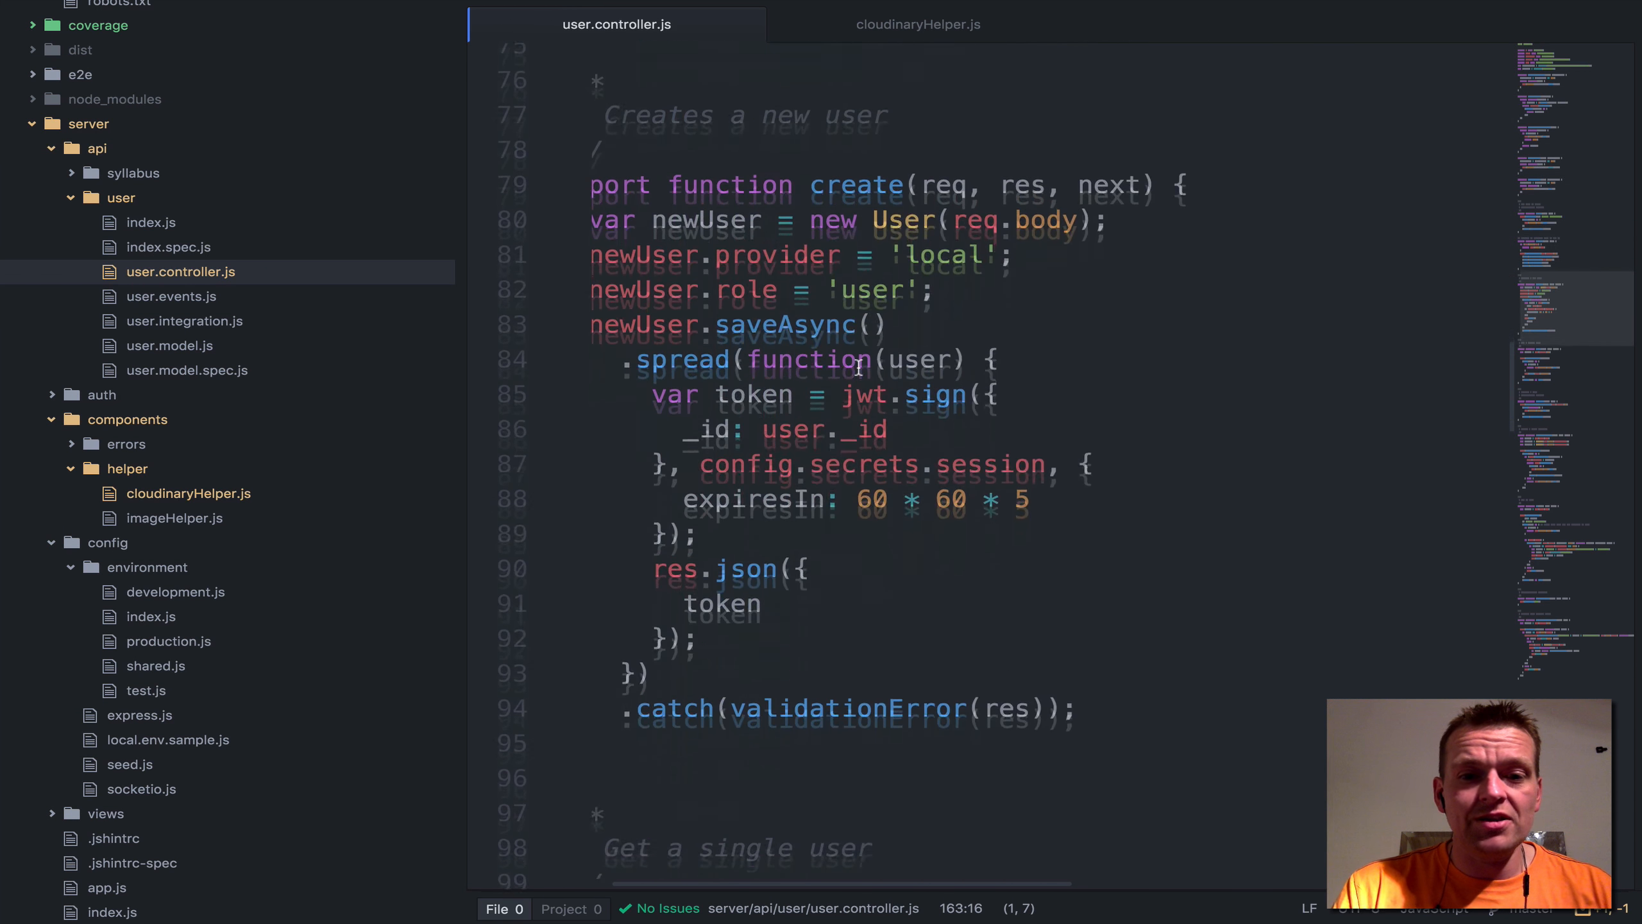
scroll("down", 3)
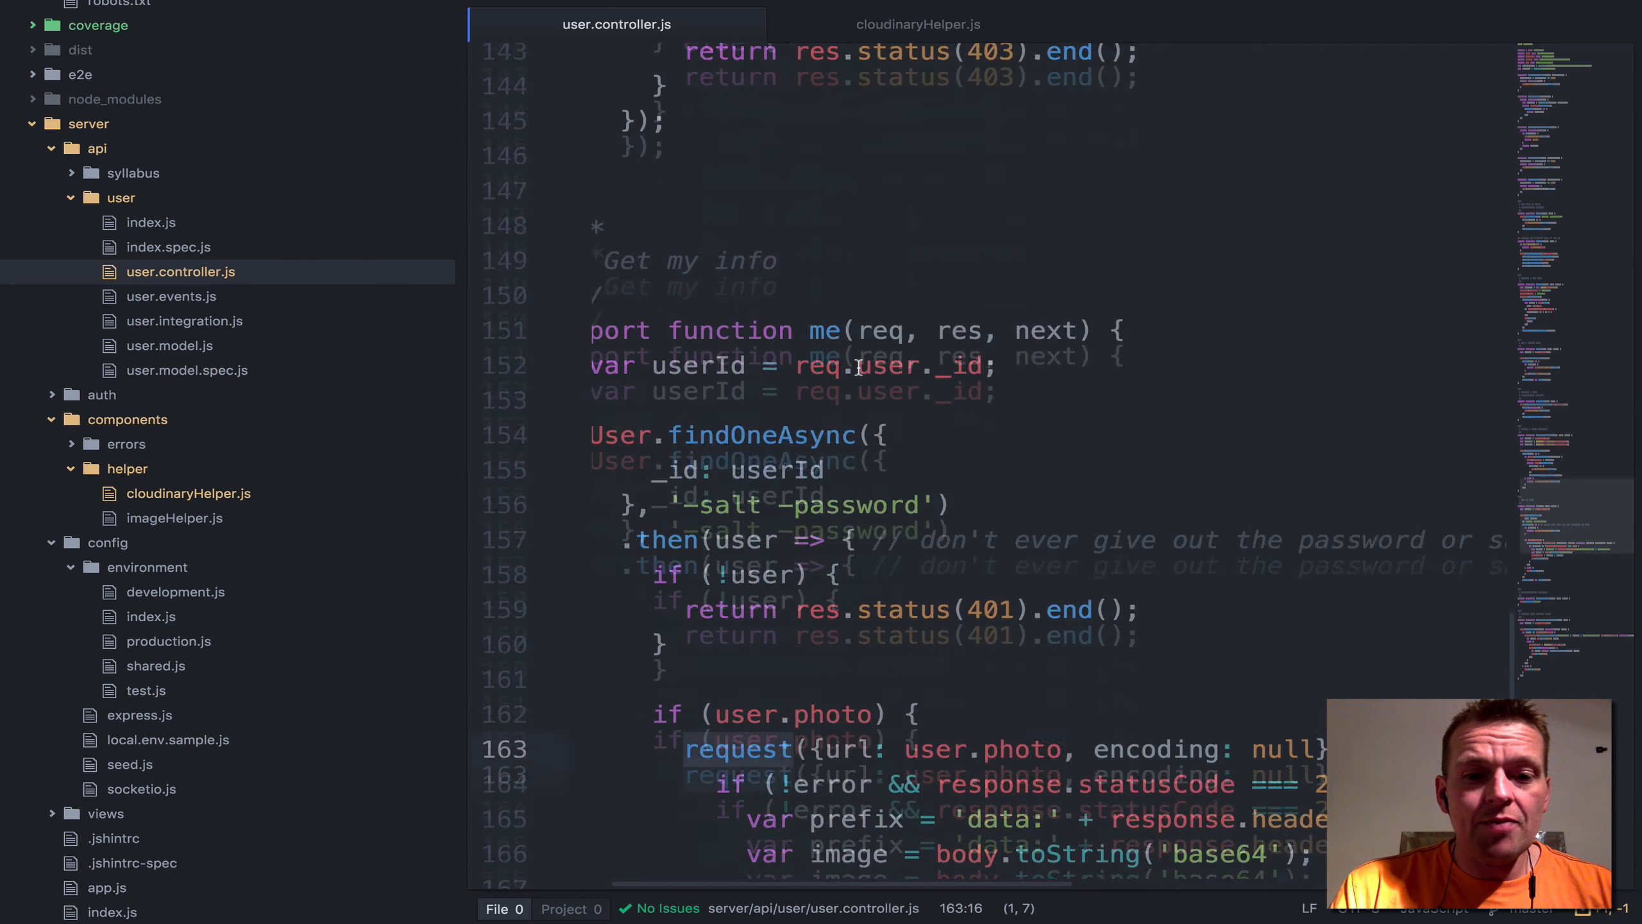
scroll("down", 3)
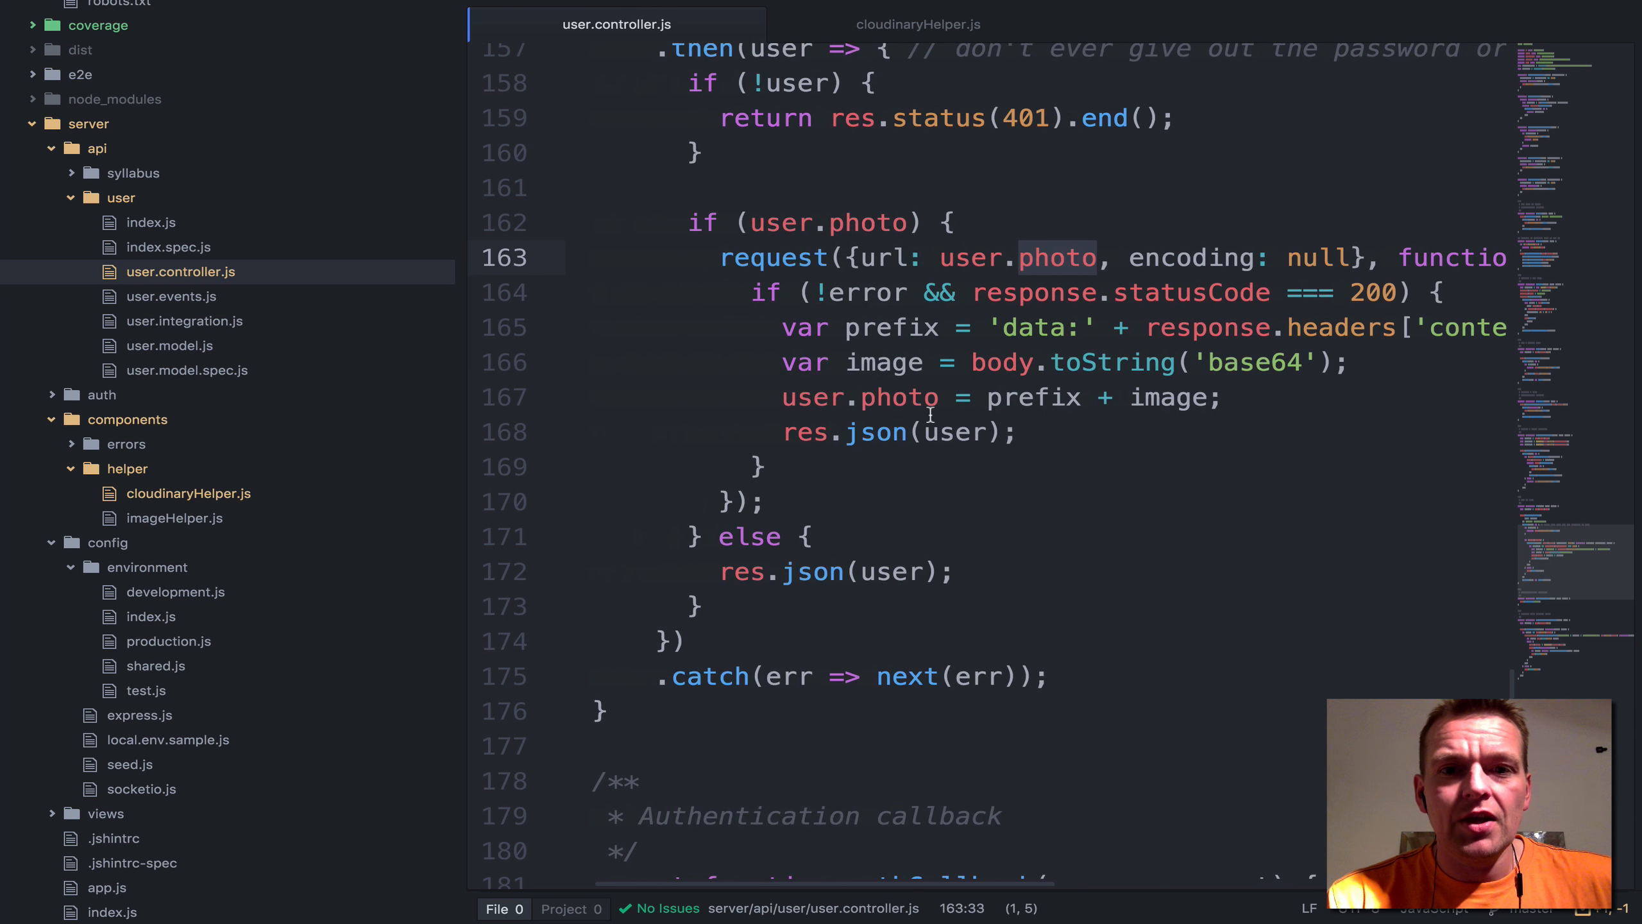
scroll("down", 3)
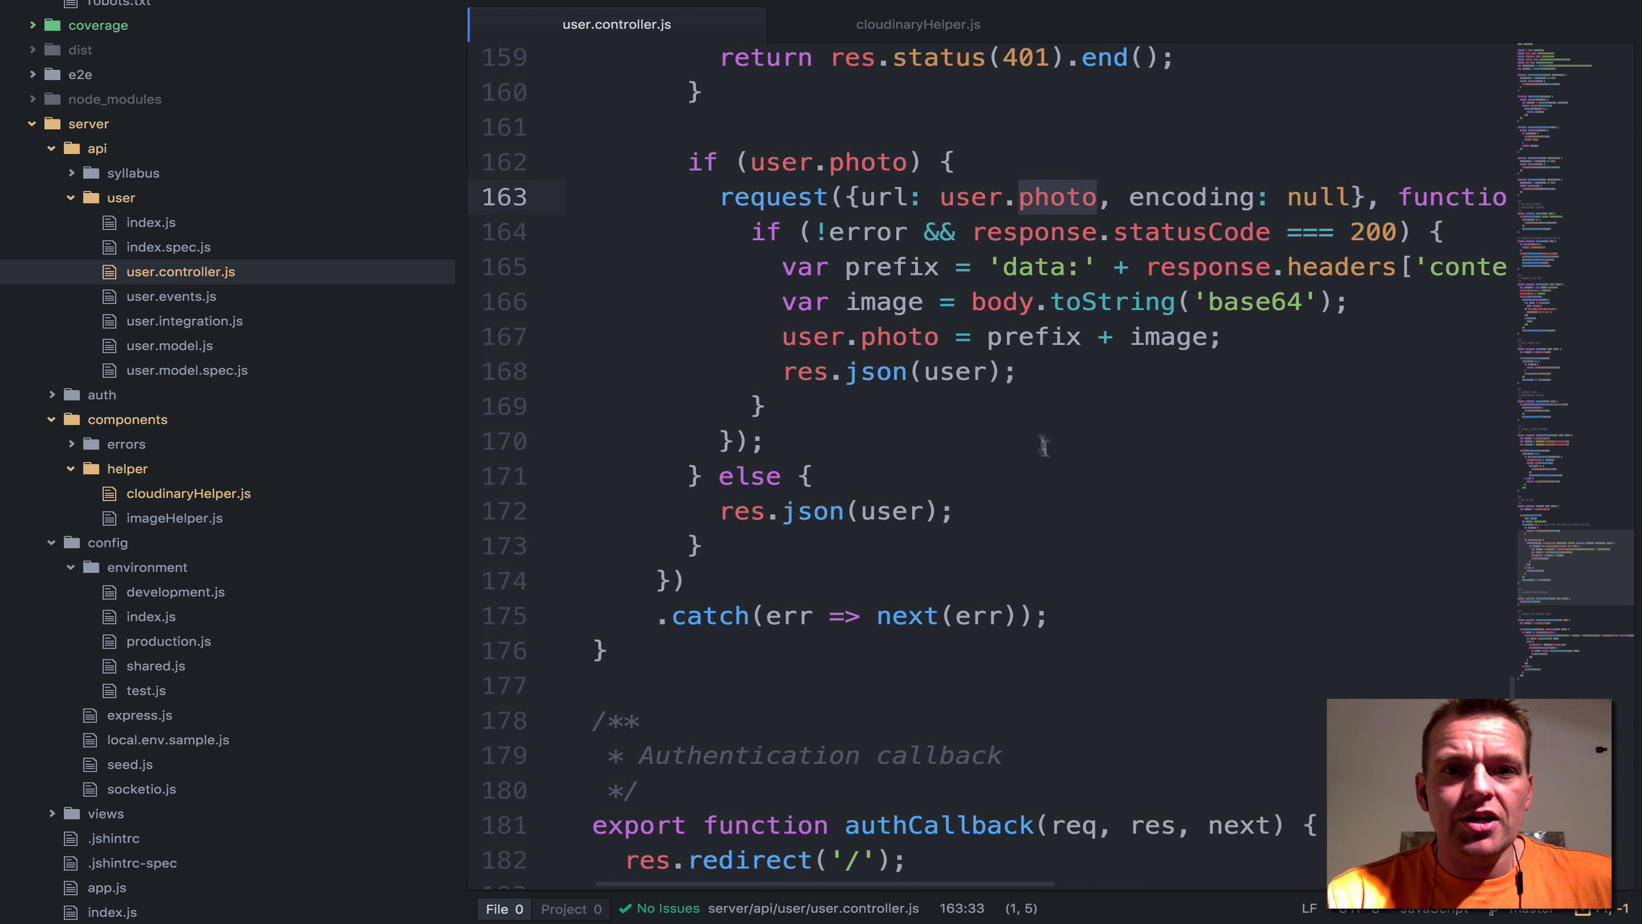
mouse_move(1210, 232)
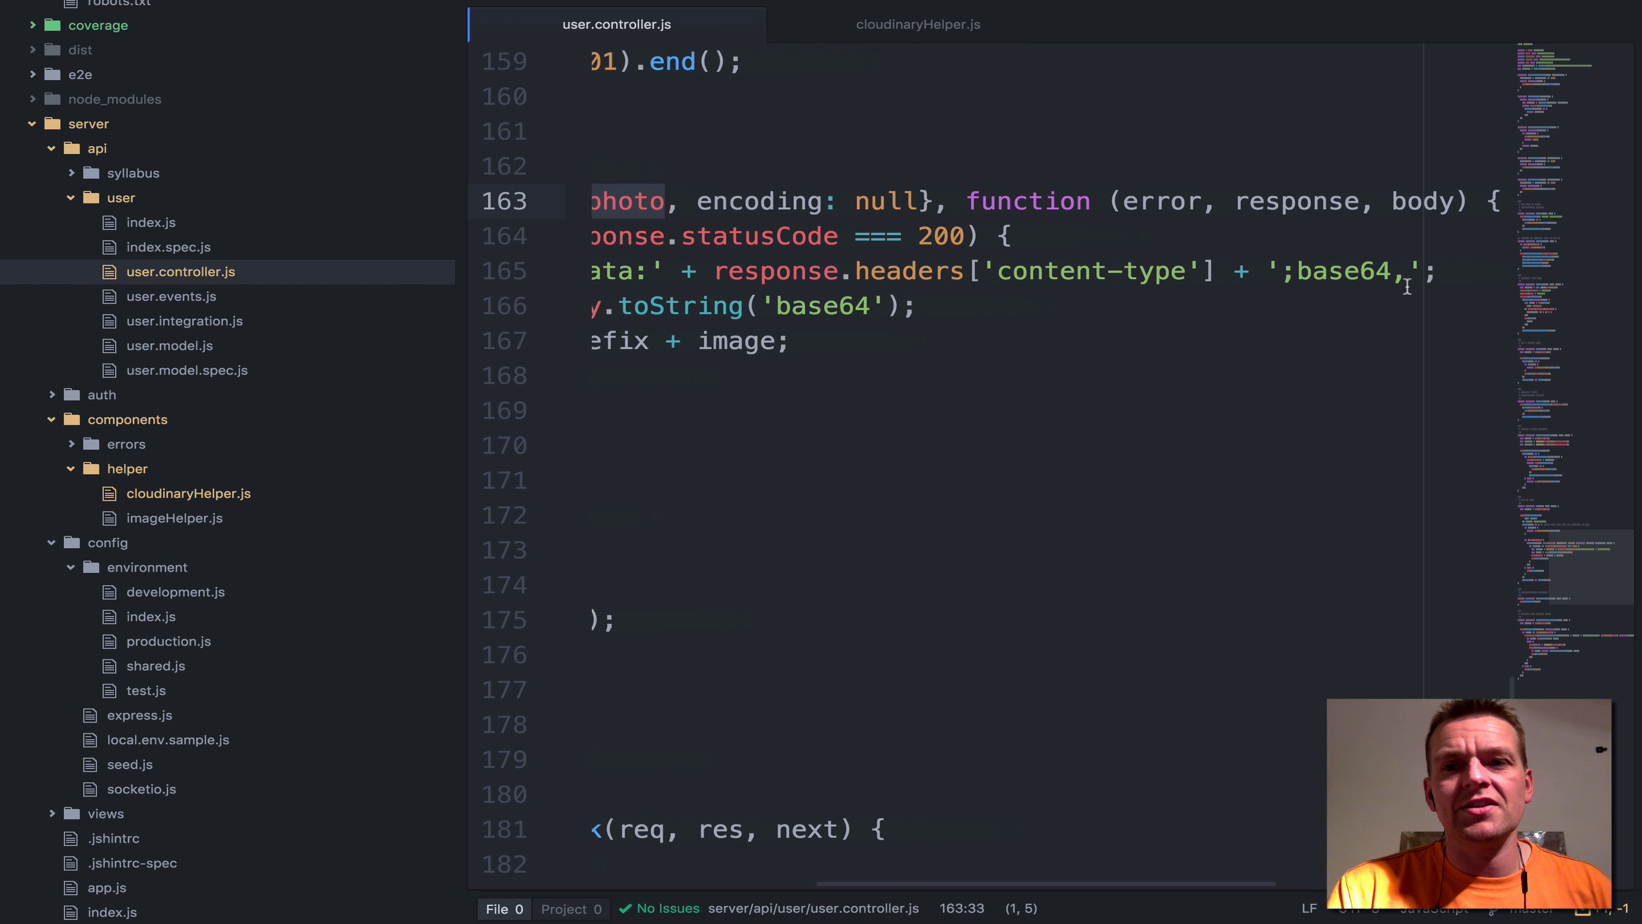
mouse_move(1245, 378)
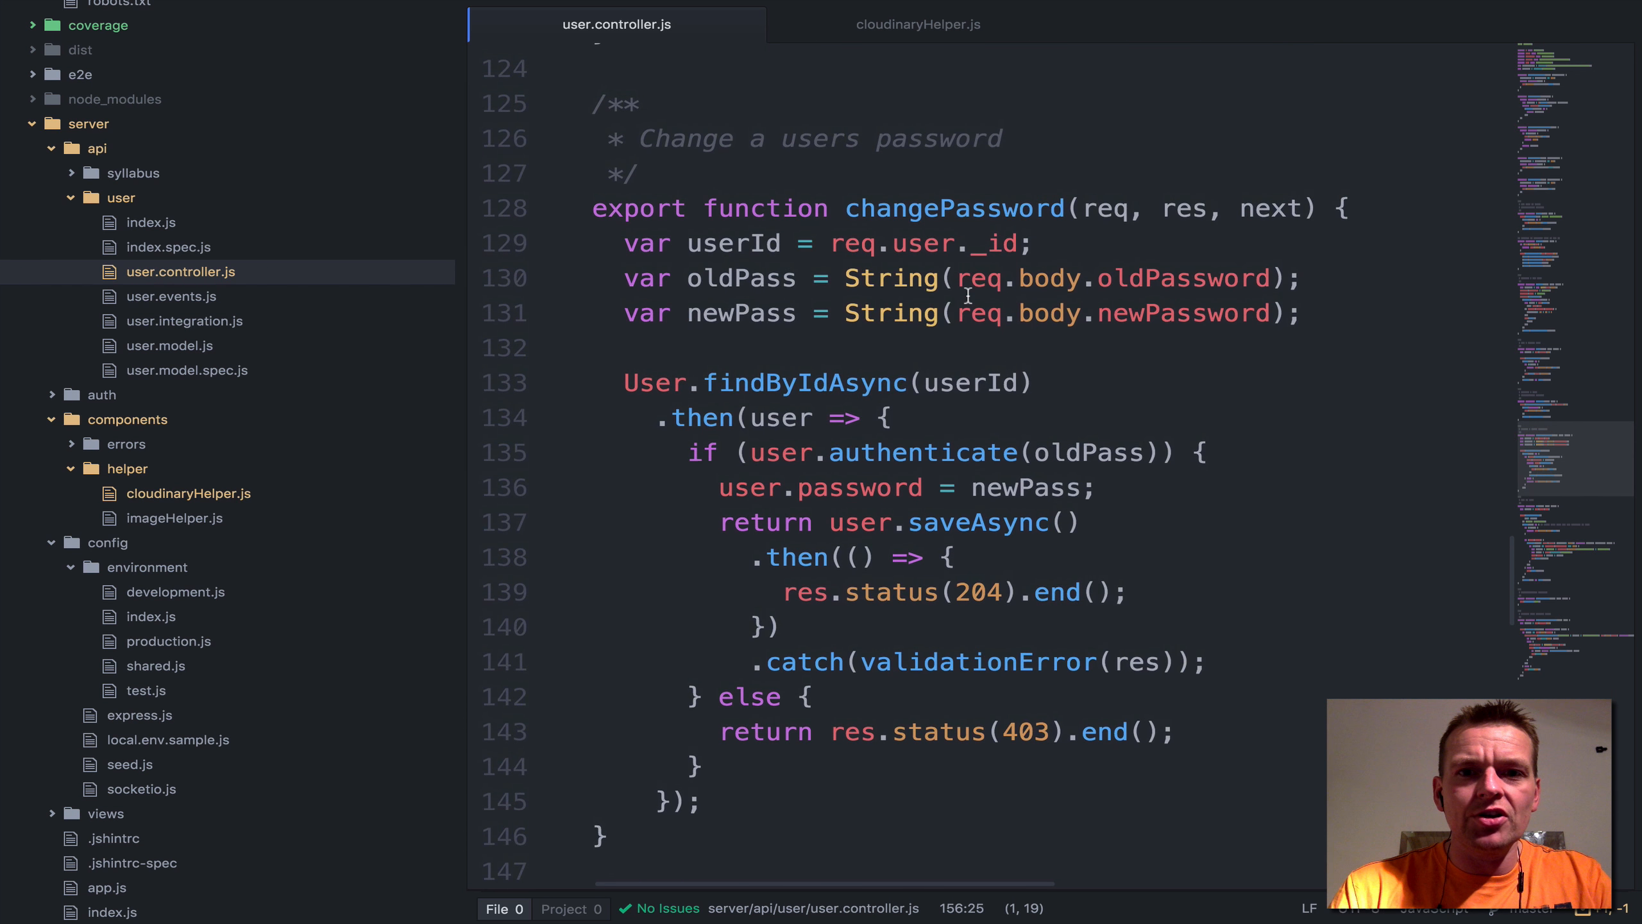
Step: In show(), pass '-salt -password -photo' to User.findByIdAsync and save
scroll("up", 3)
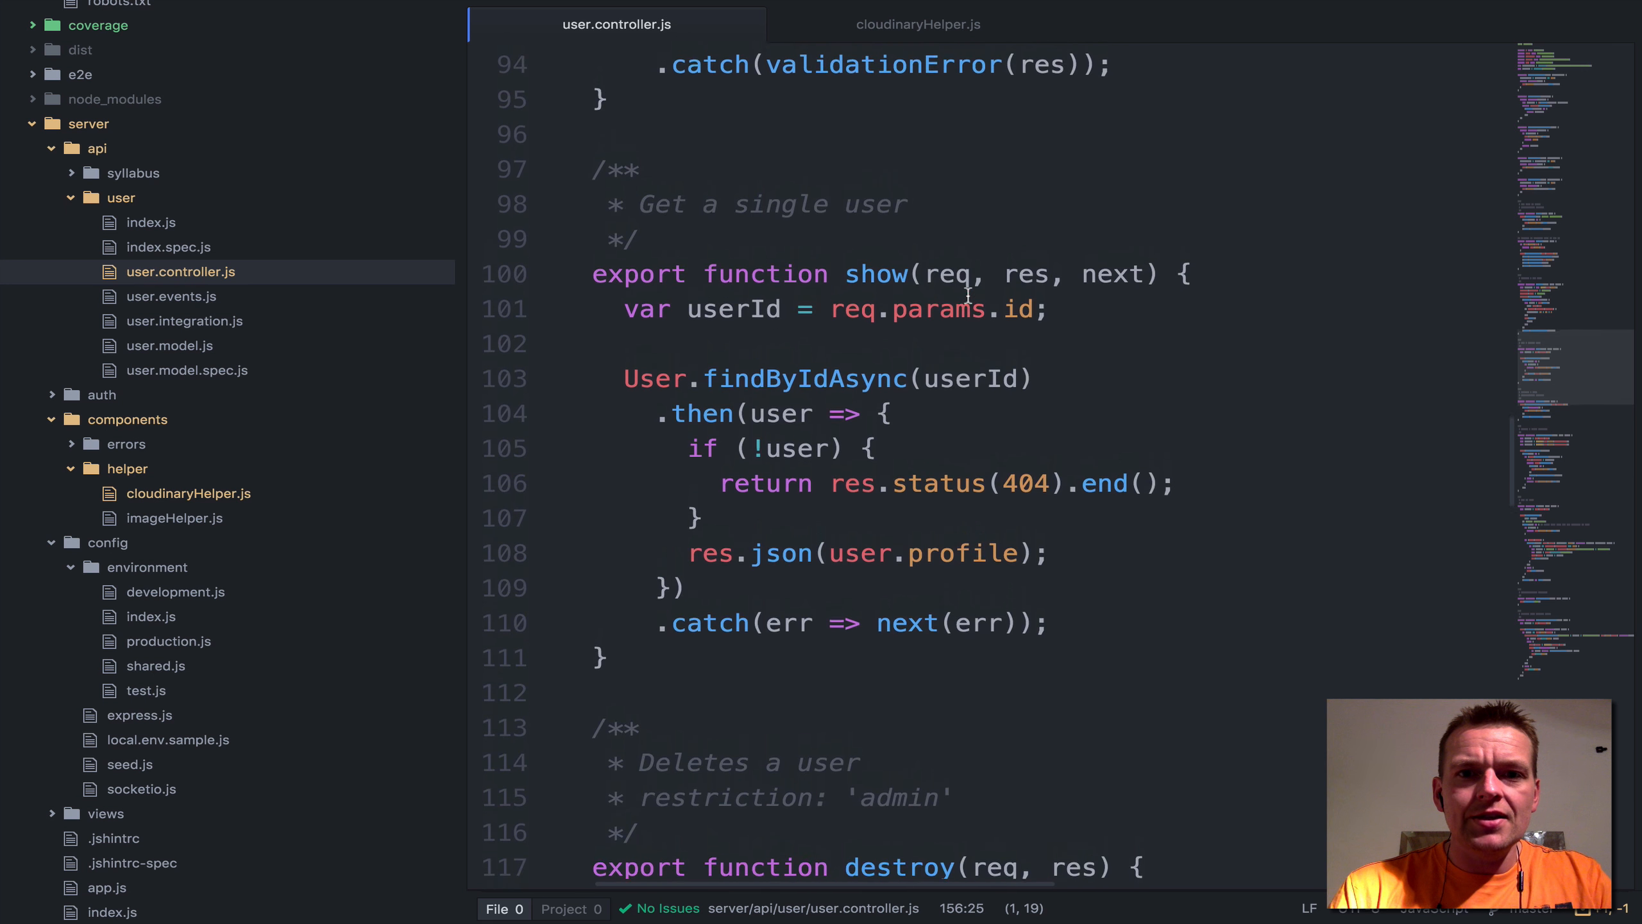
scroll("up", 3)
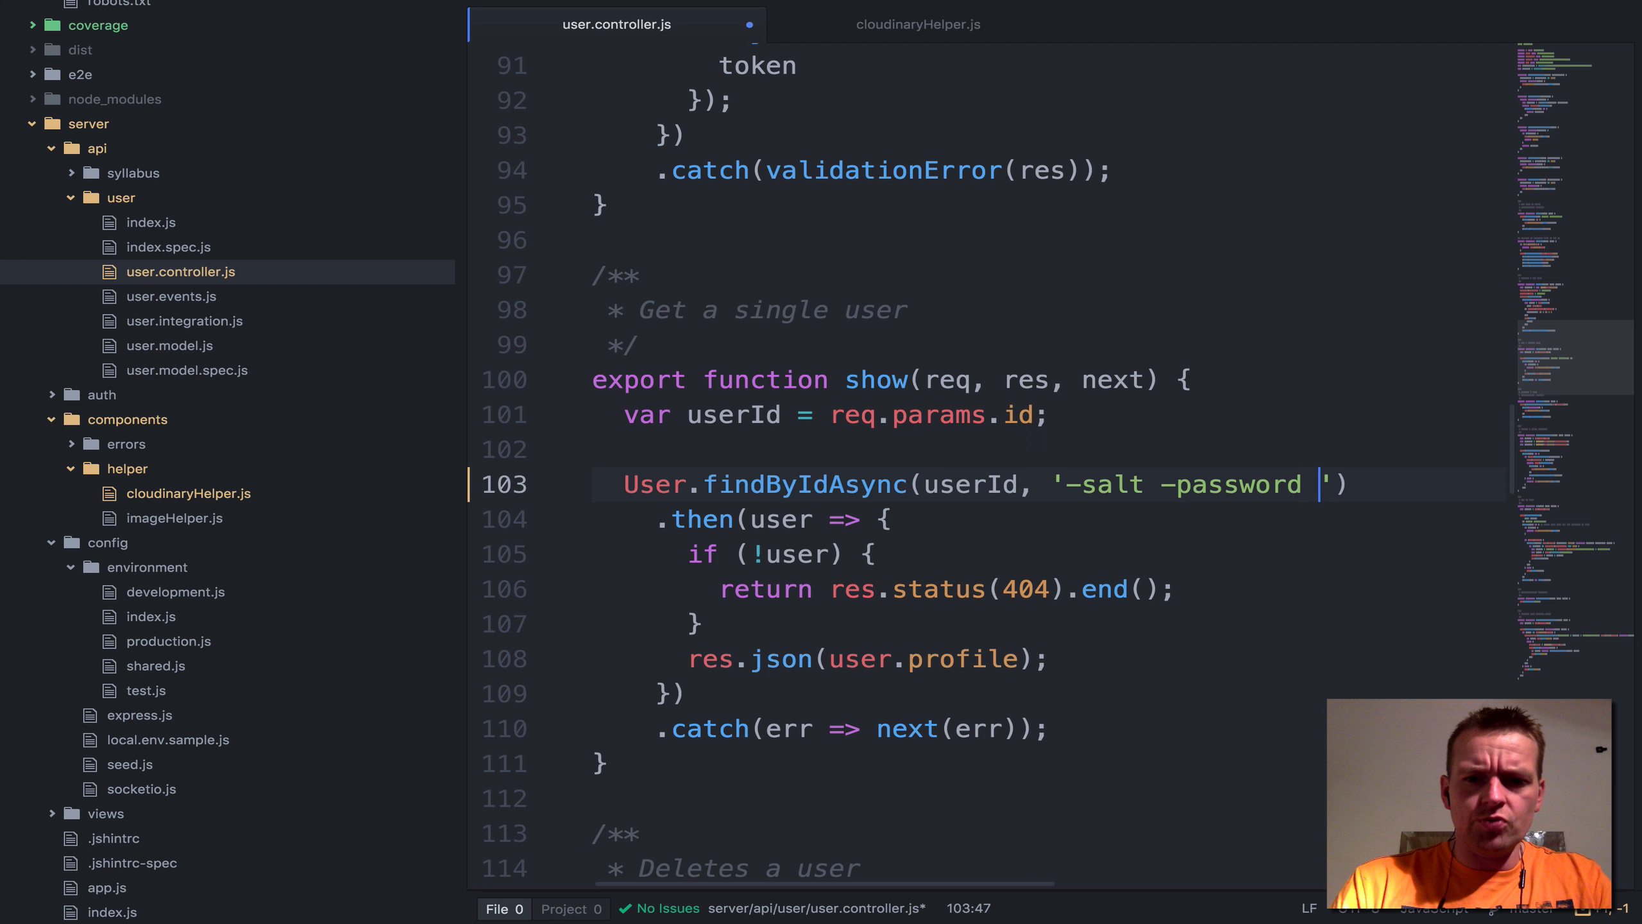
type("-")
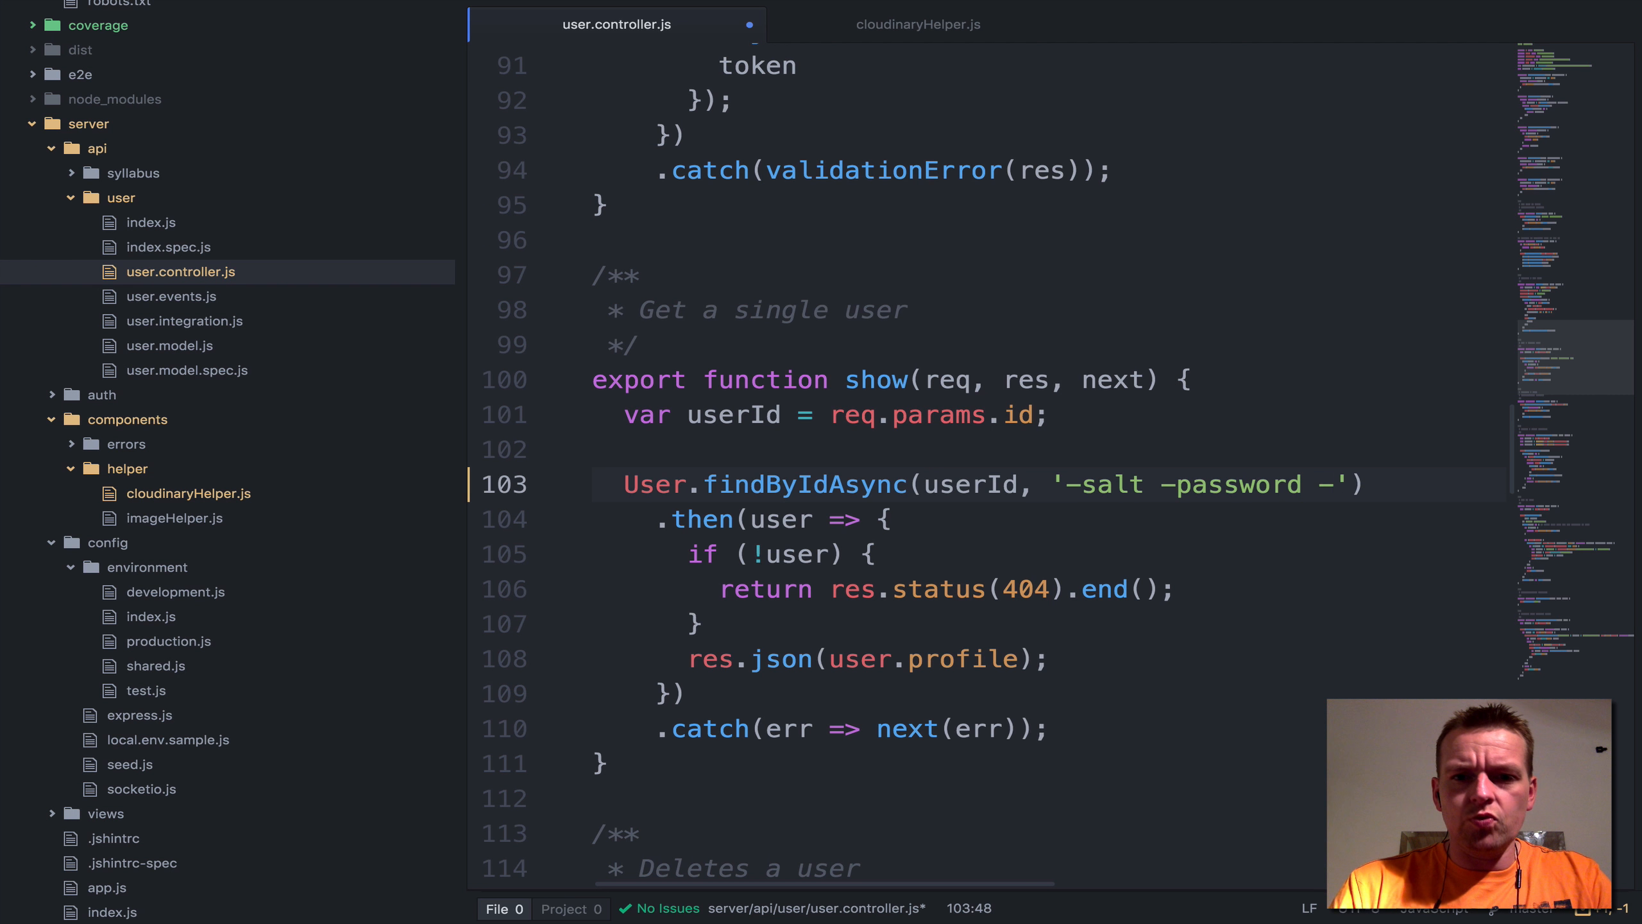
type("-photo")
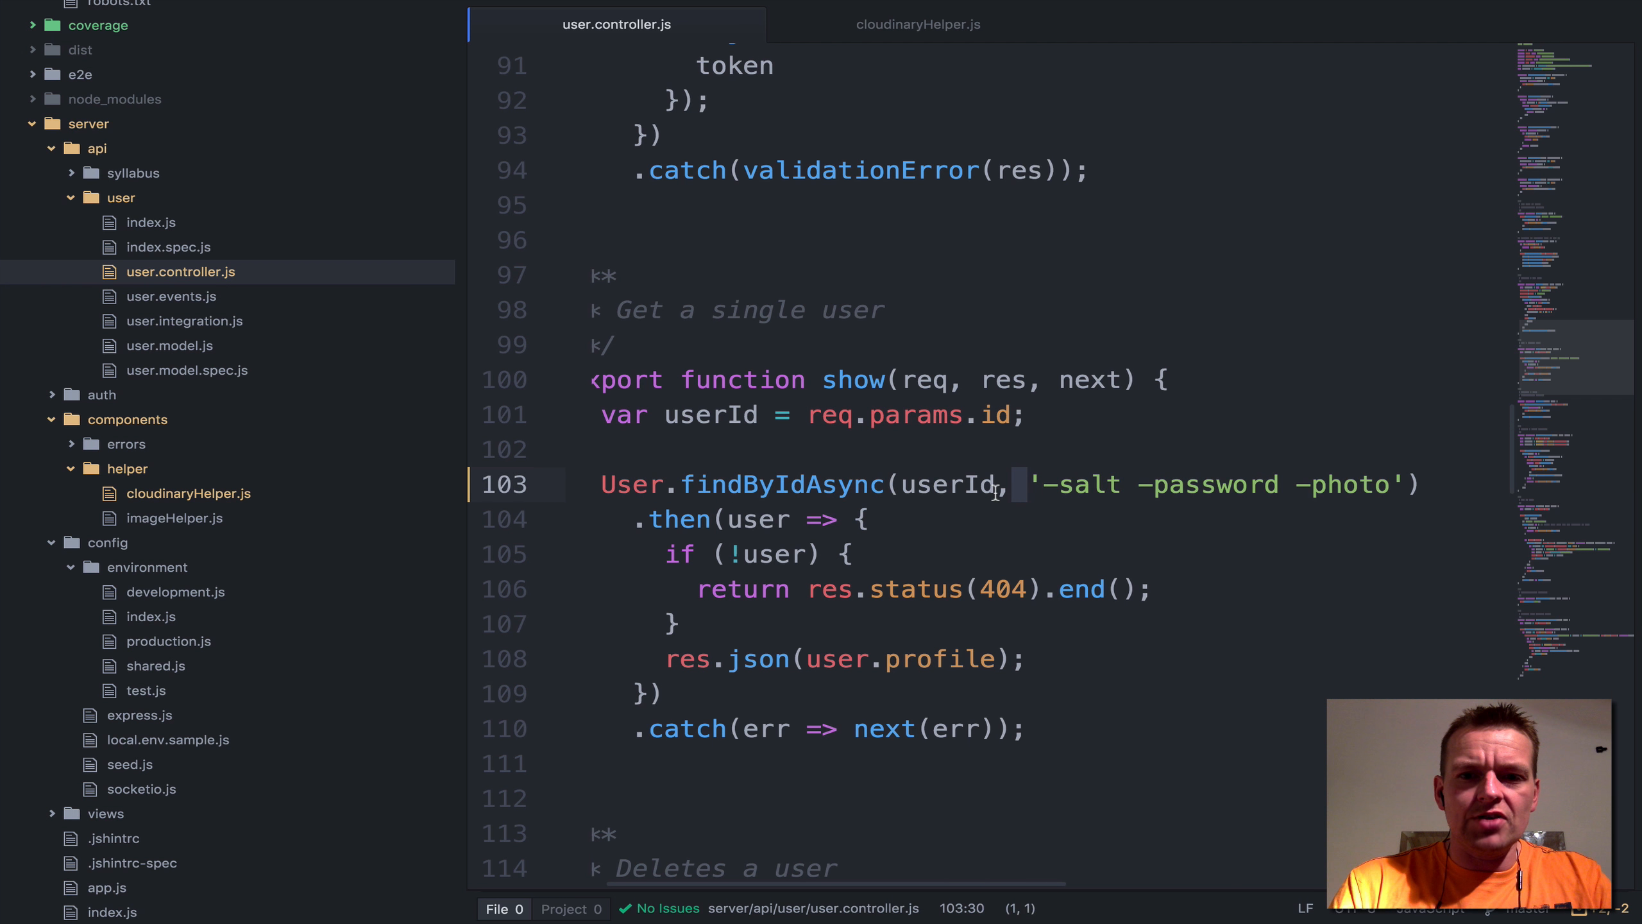
left_click_drag(1021, 484, 1393, 484)
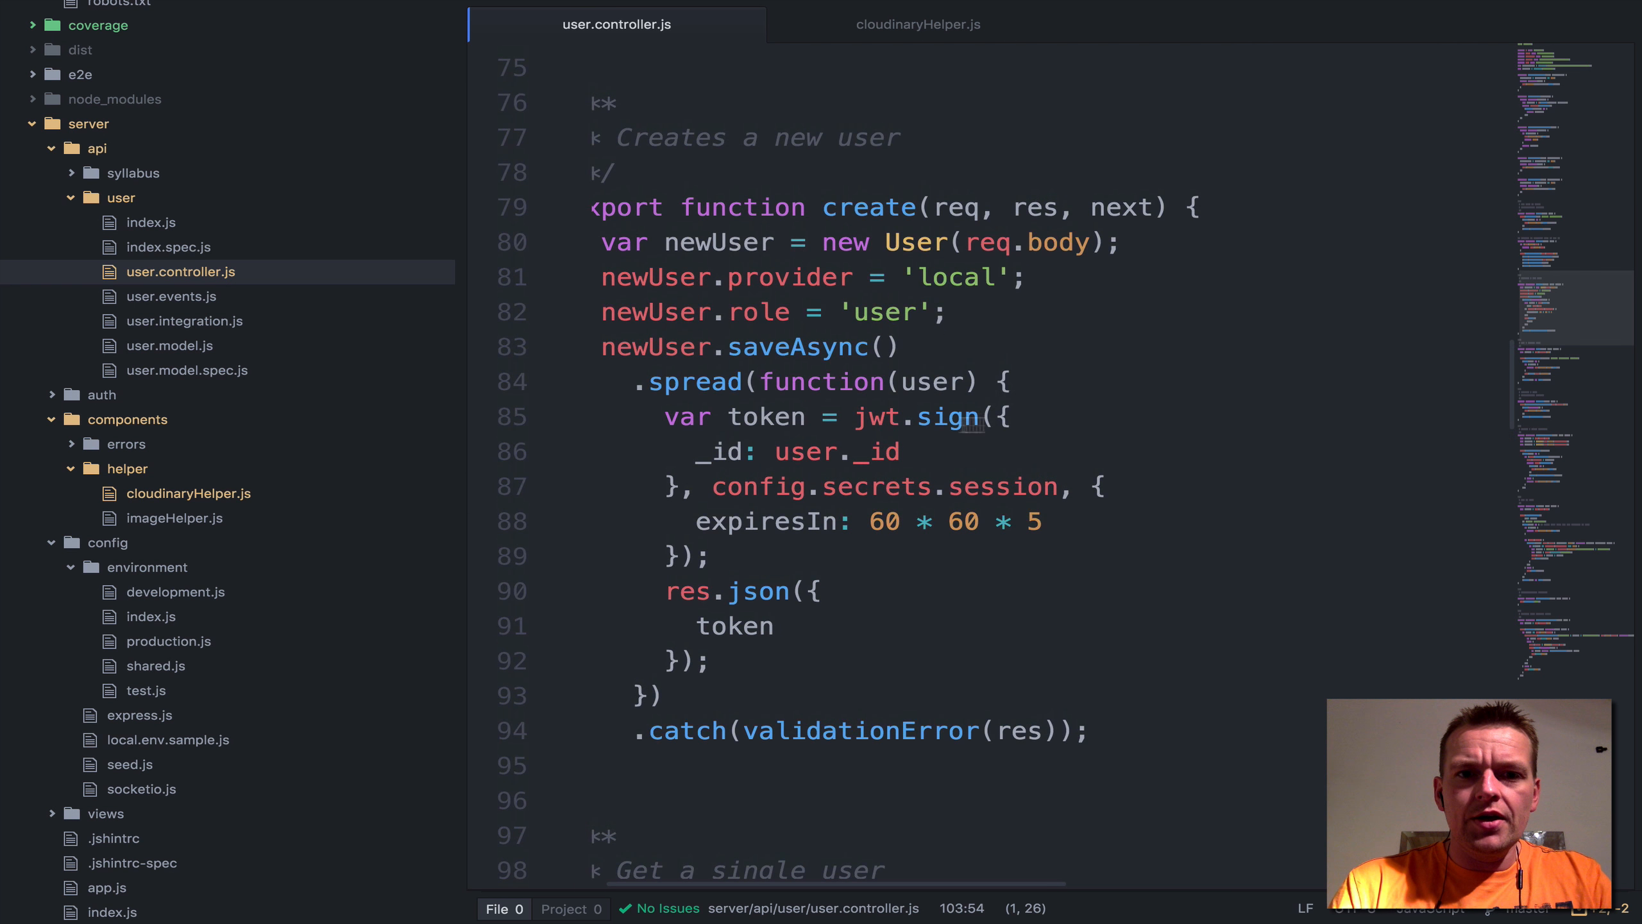
Step: Change index()'s findAsync projection to '-salt -password -photo'
scroll("up", 3)
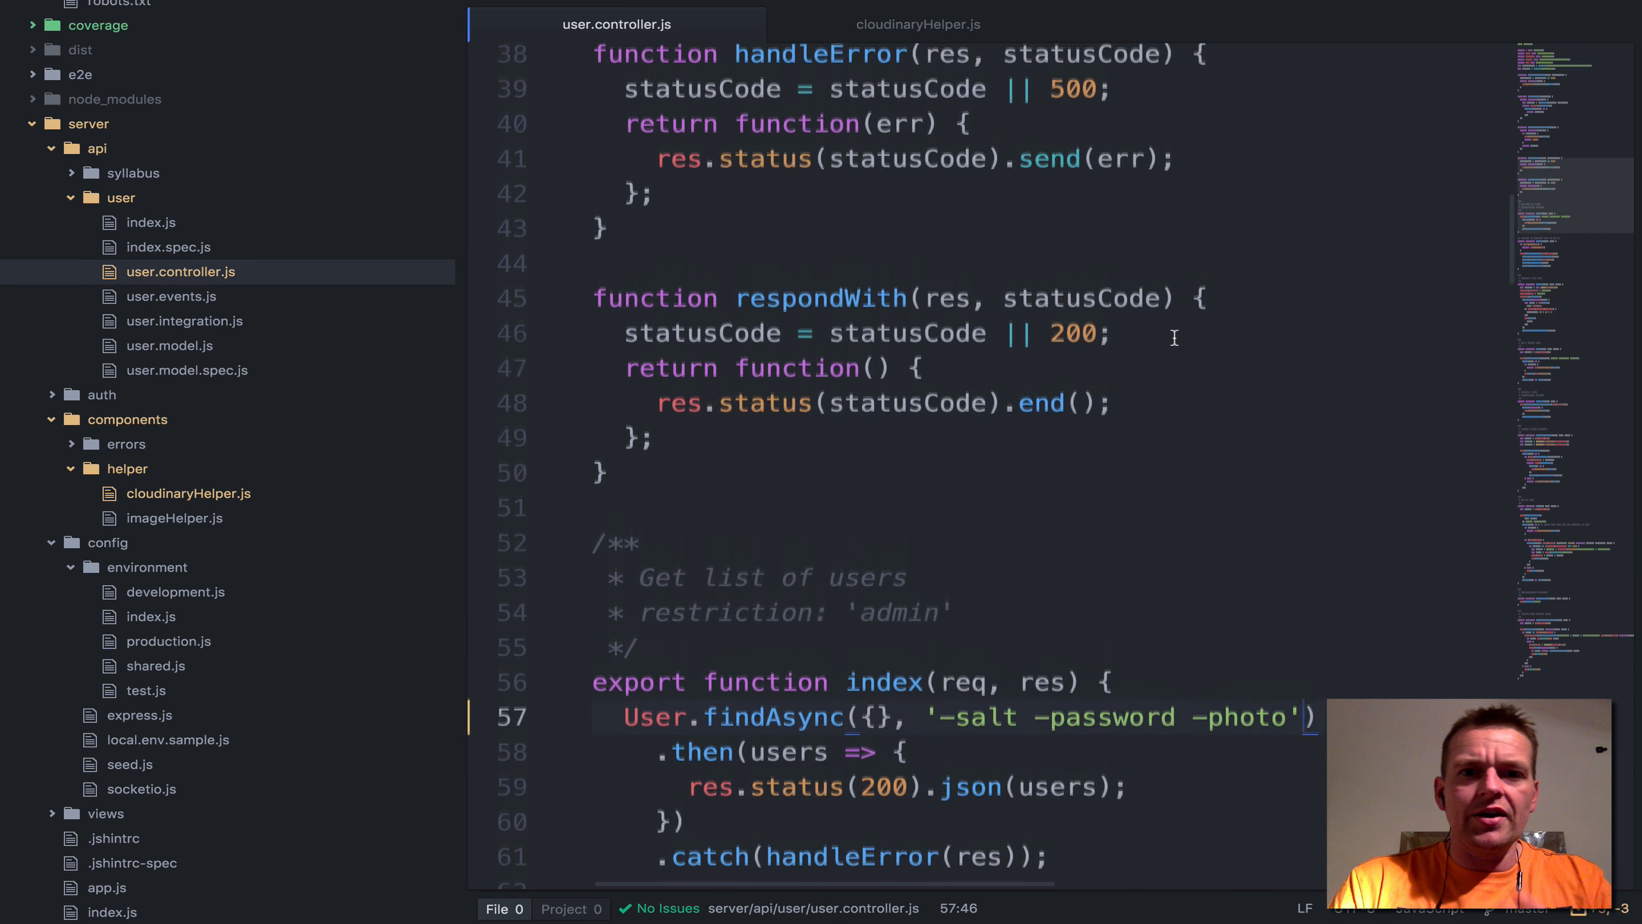
scroll("down", 3)
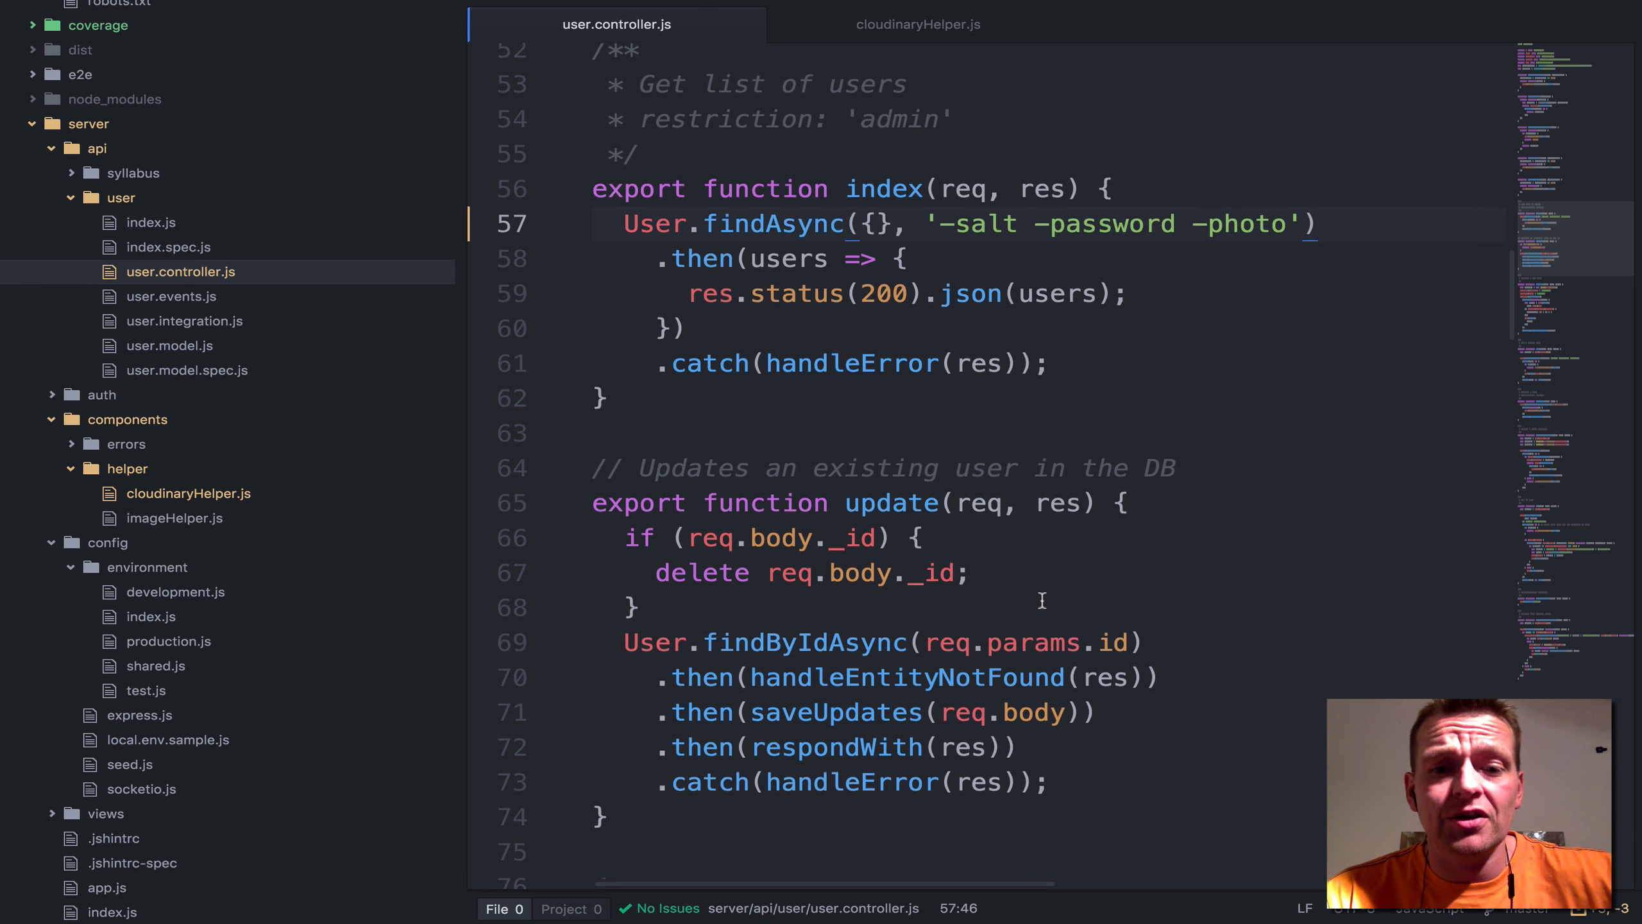
scroll("down", 3)
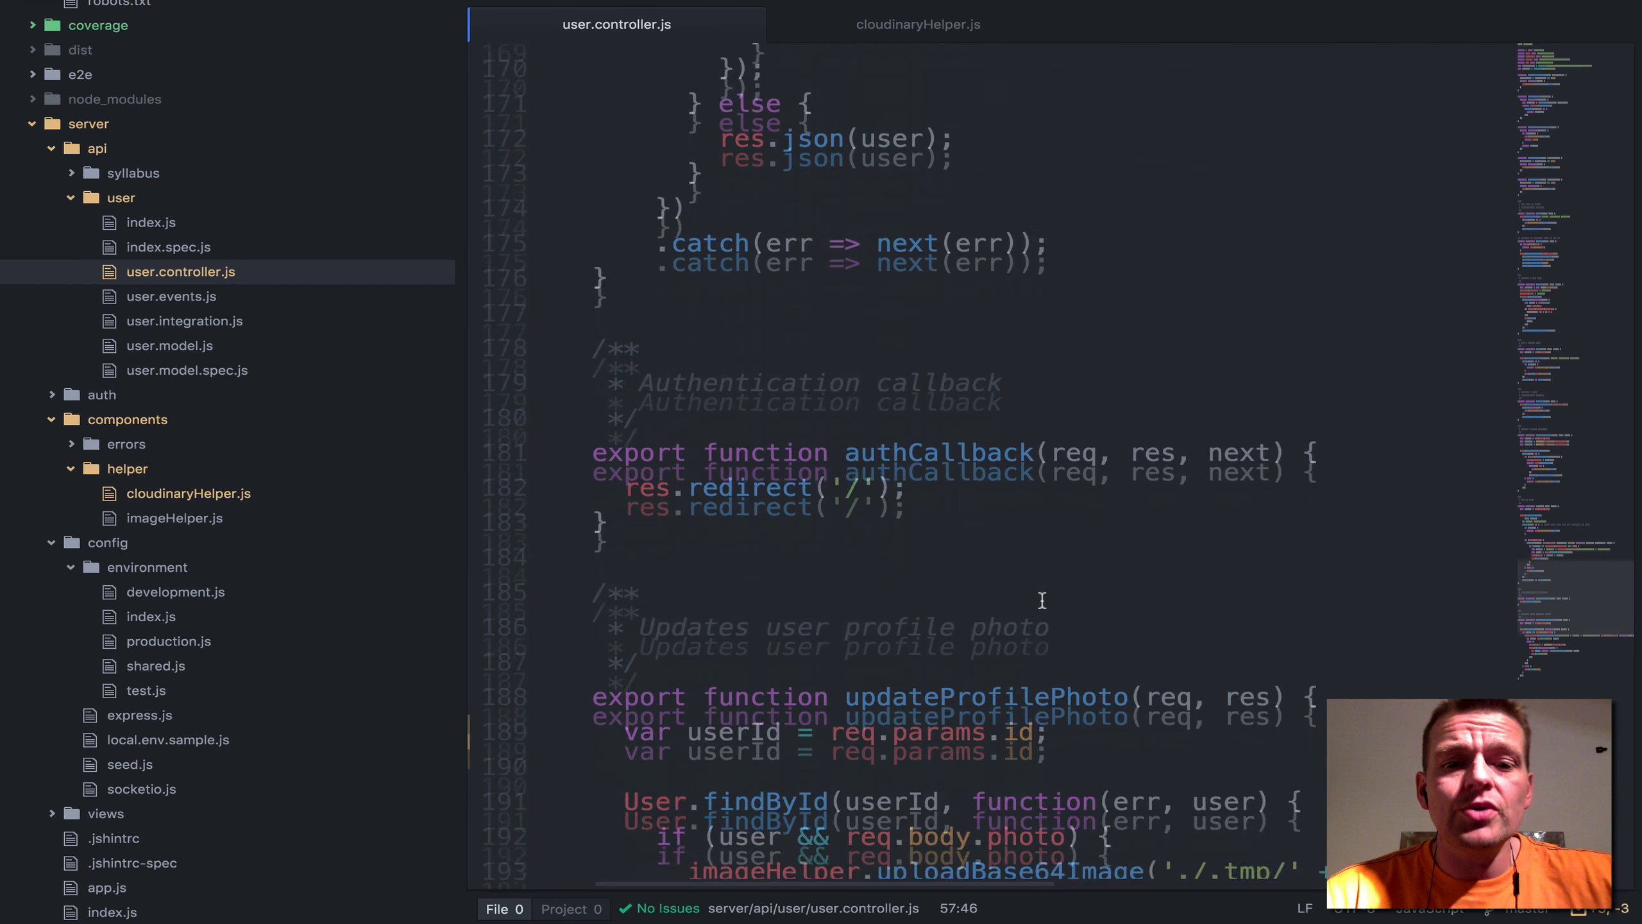
scroll("down", 3)
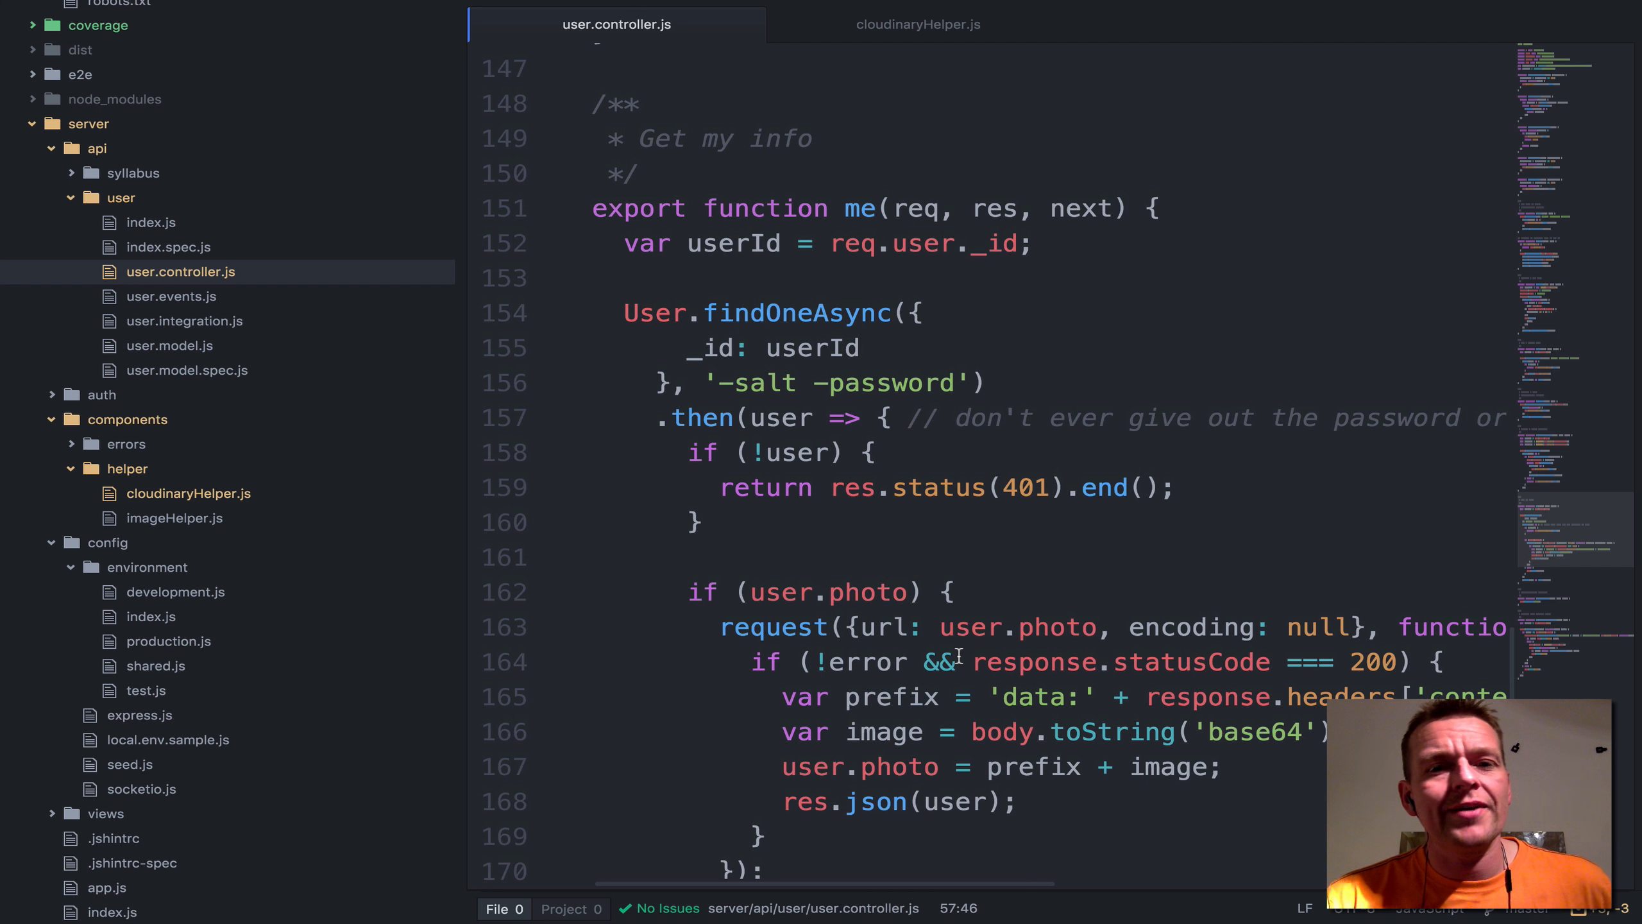
mouse_move(288, 700)
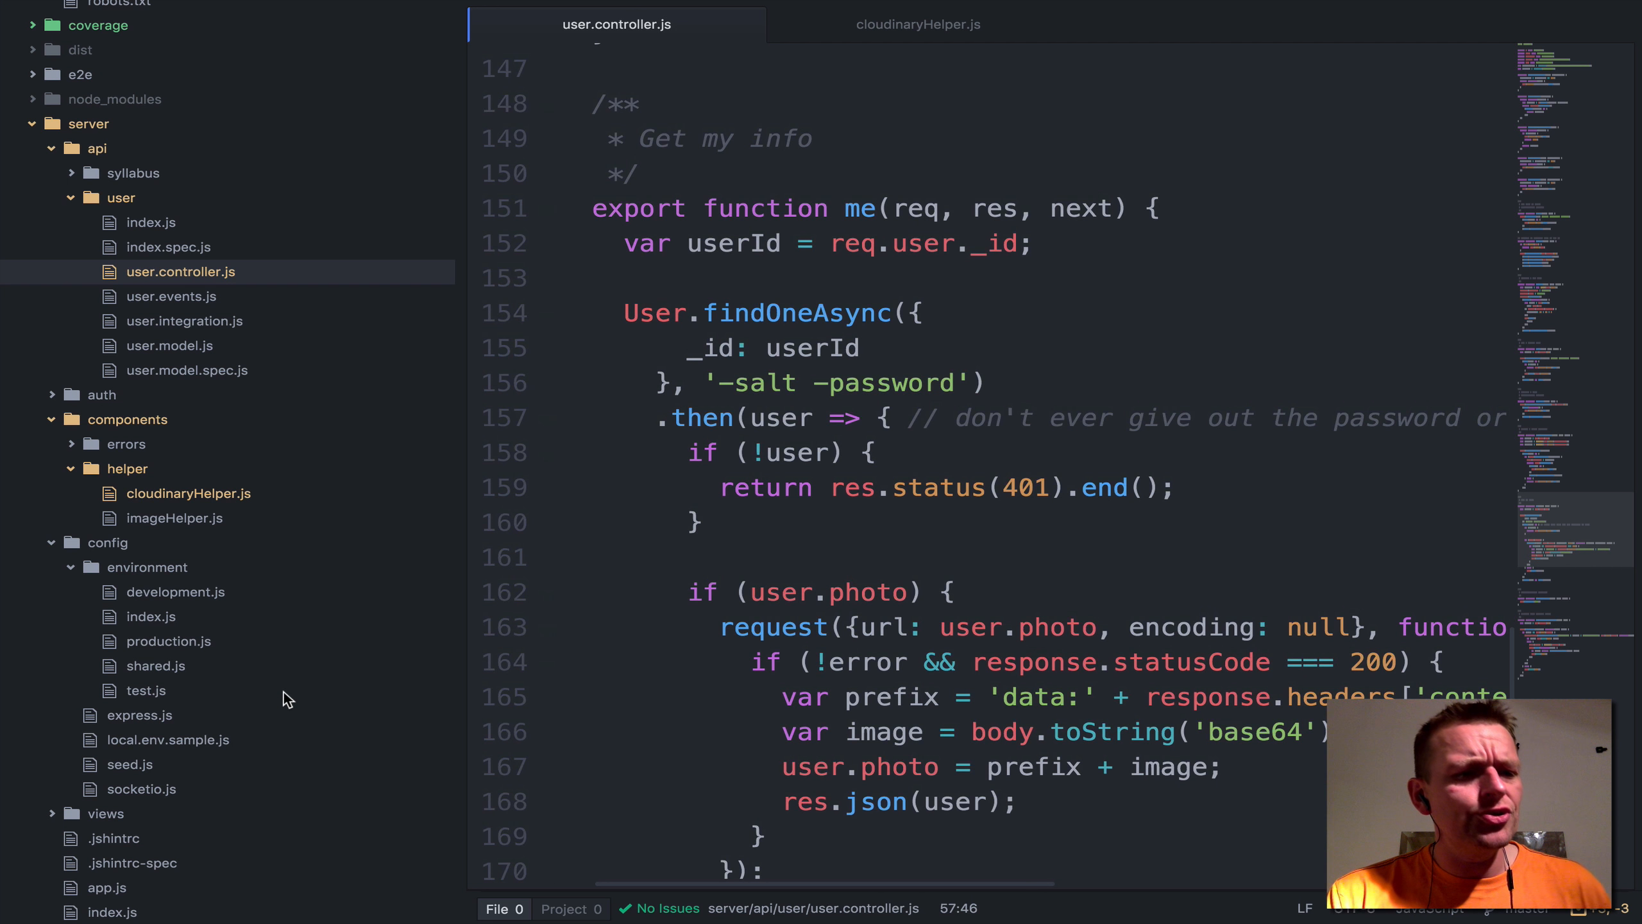
scroll("down", 3)
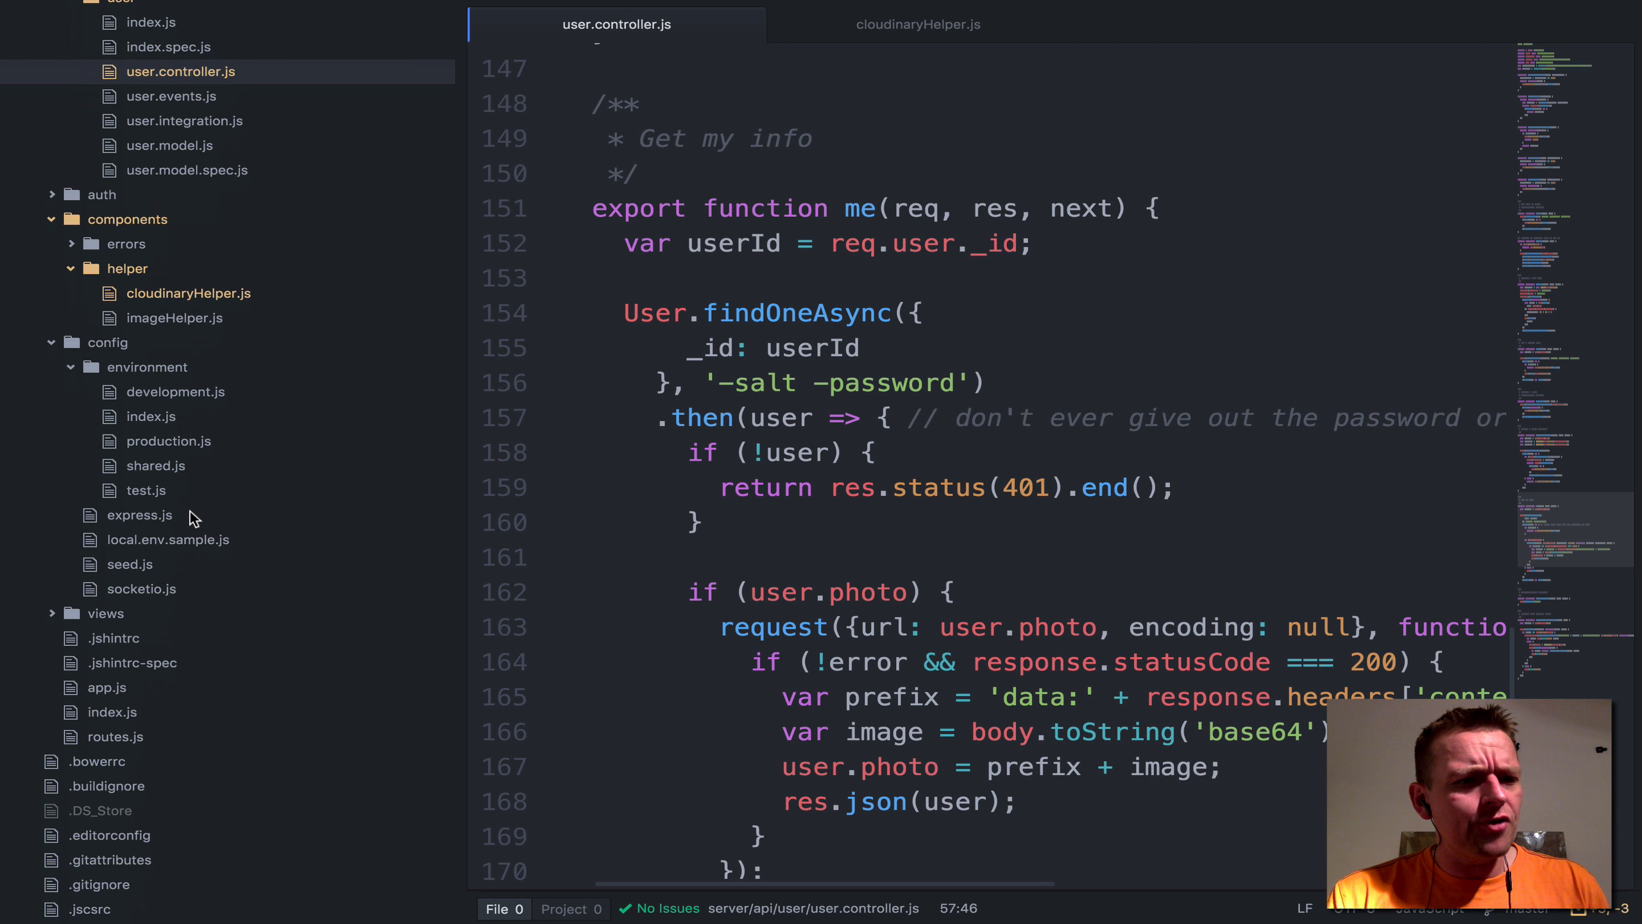
Step: Check express.js bodyParser 50mb limits, then seed.js's test user photo URL
left_click(139, 515)
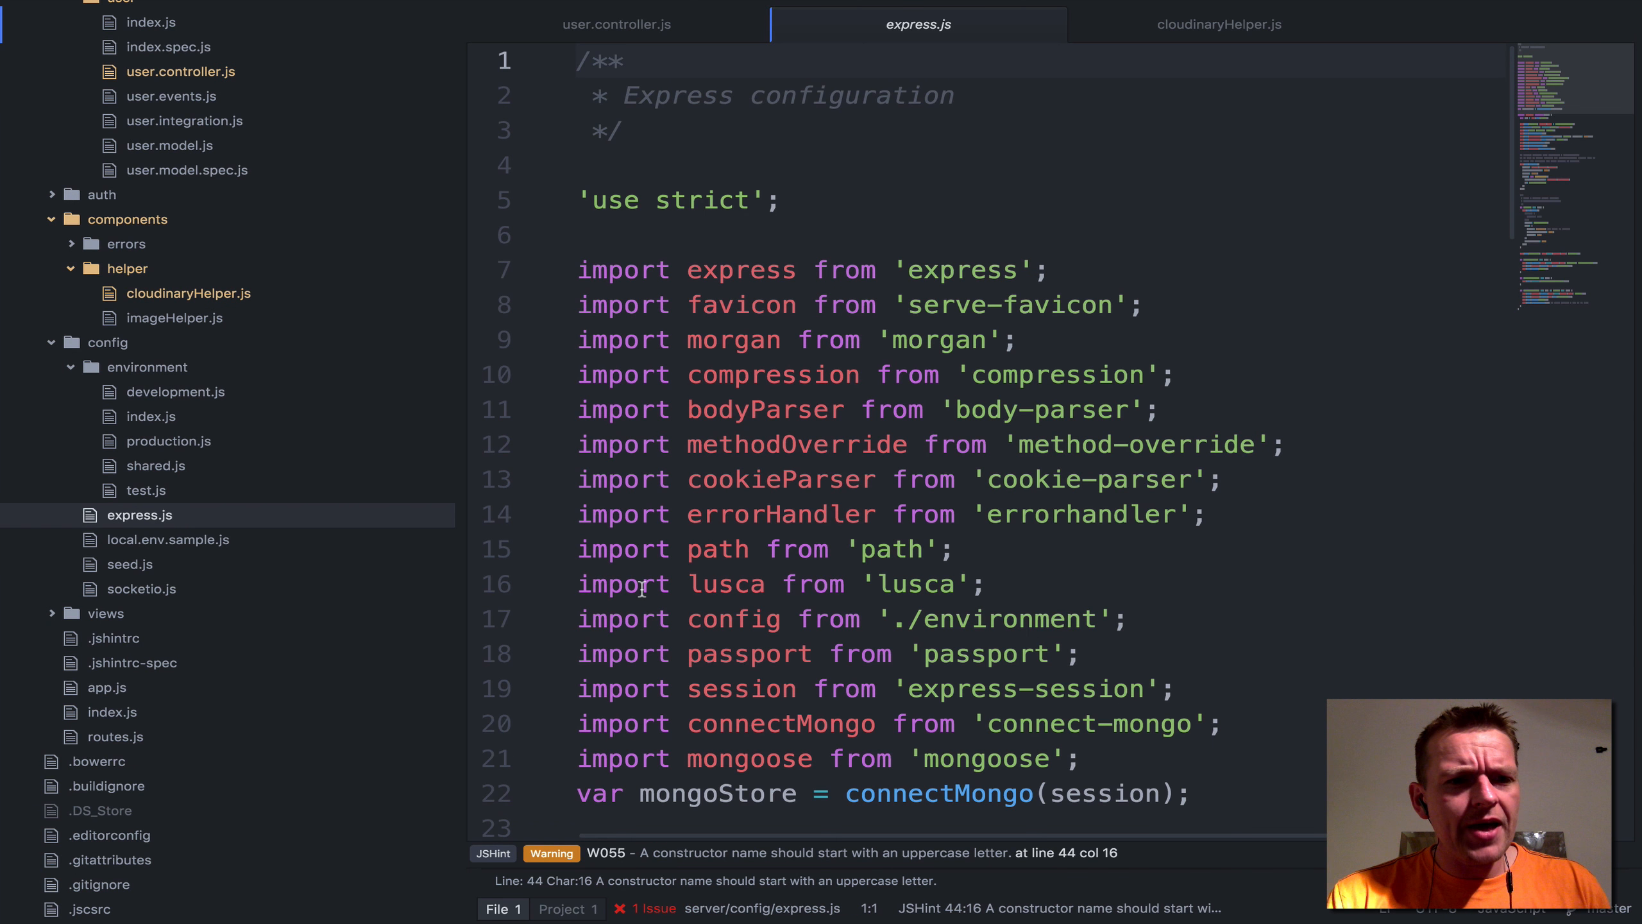
scroll("down", 3)
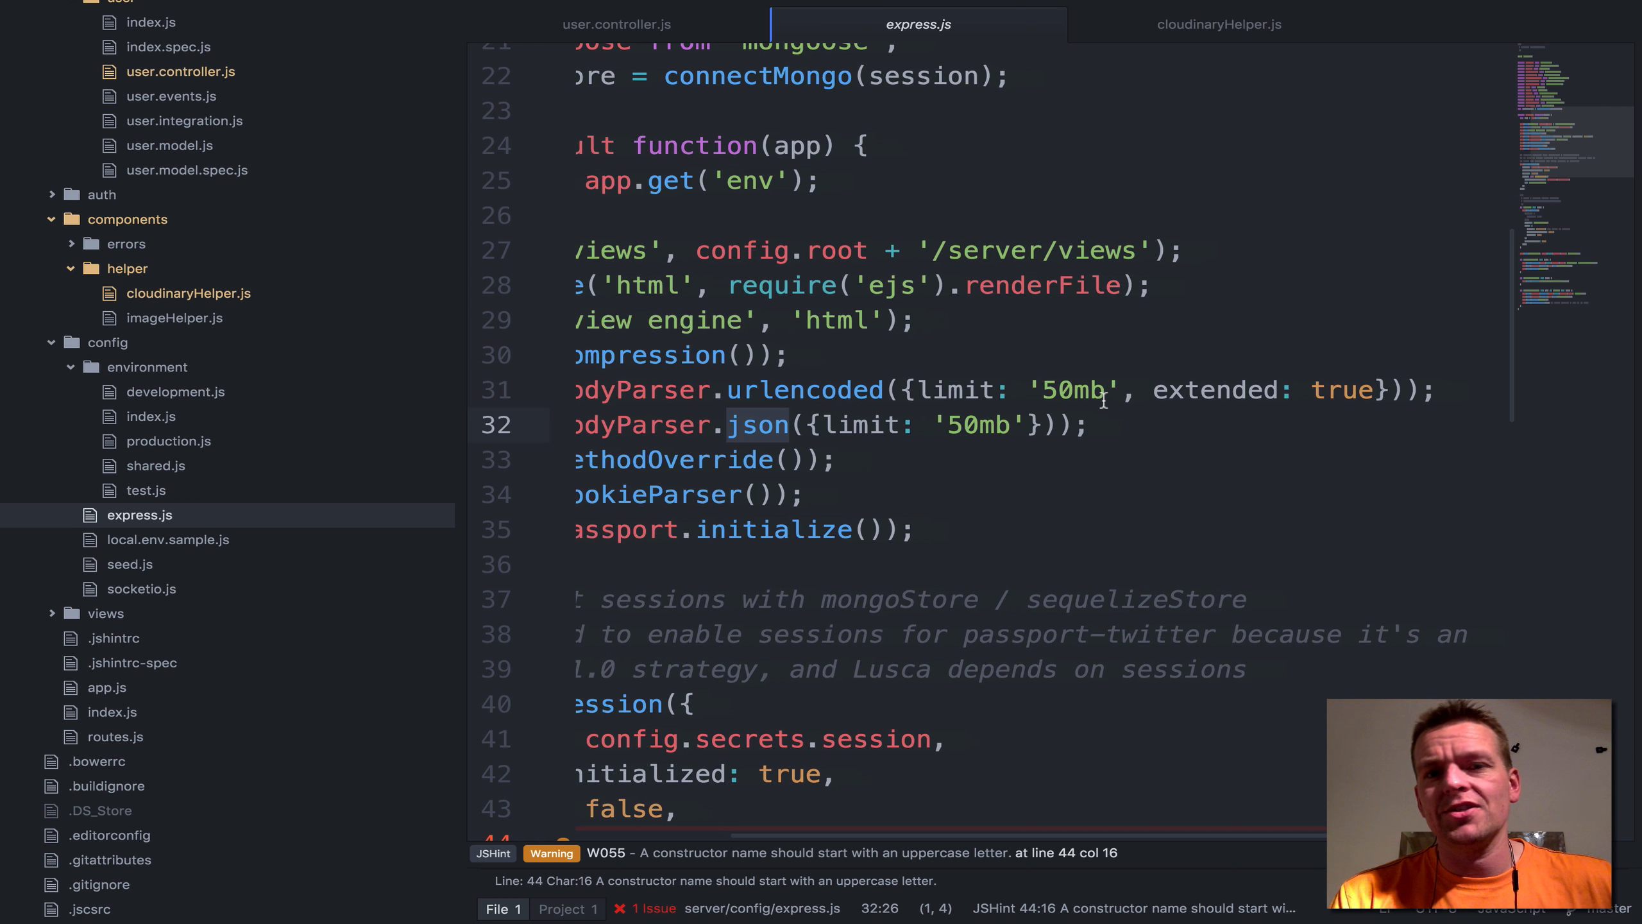
left_click(1053, 389)
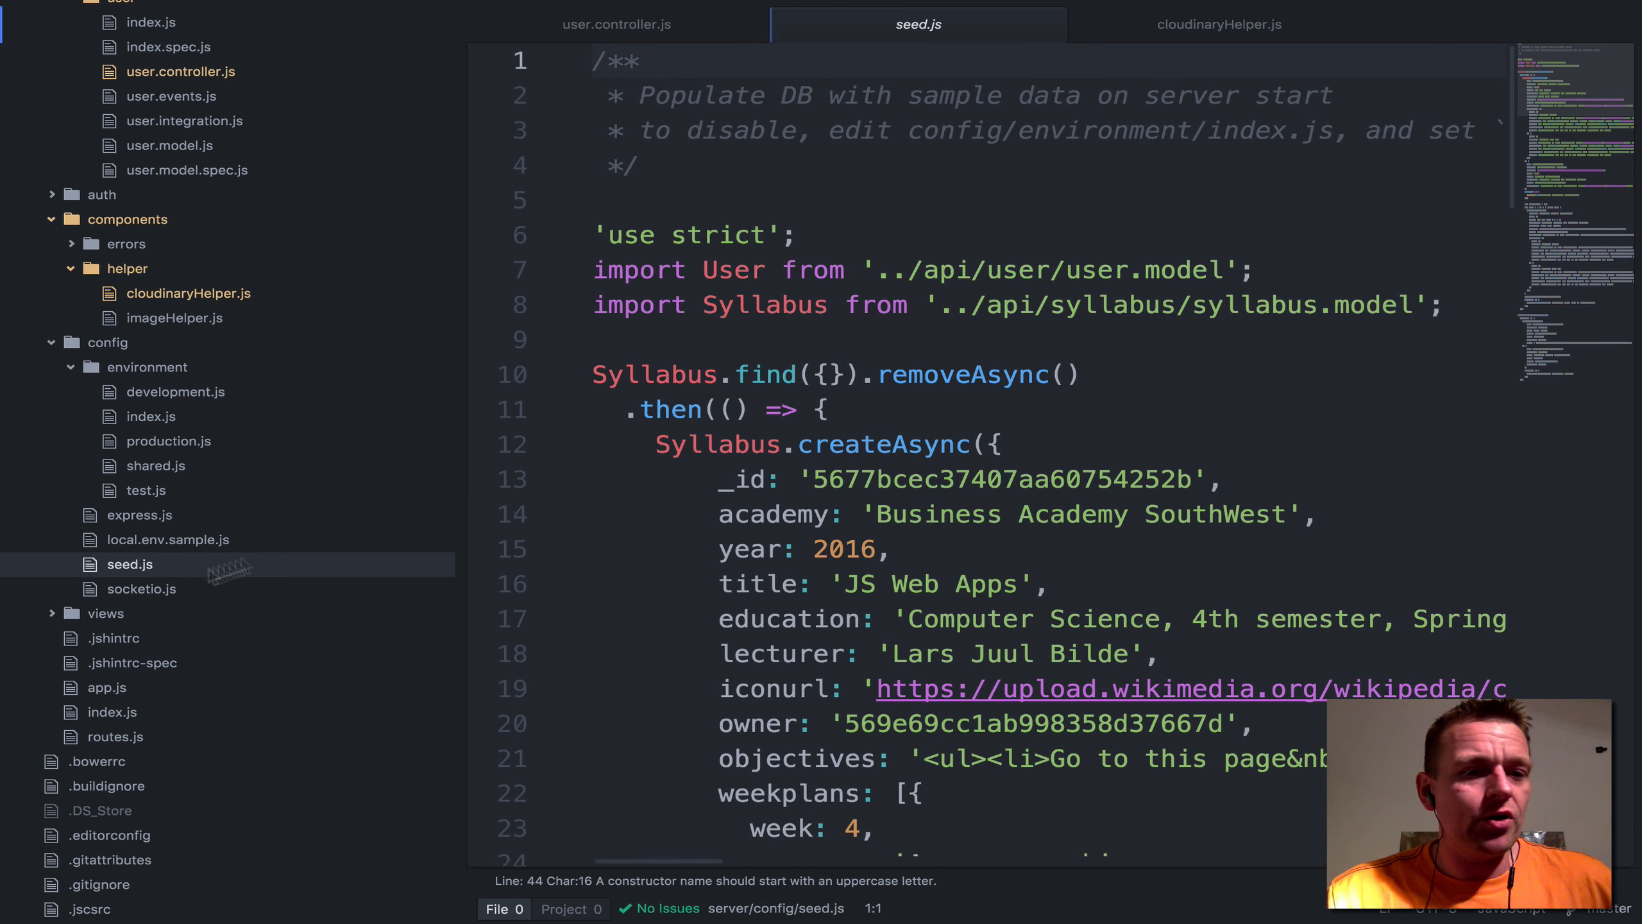
scroll("down", 3)
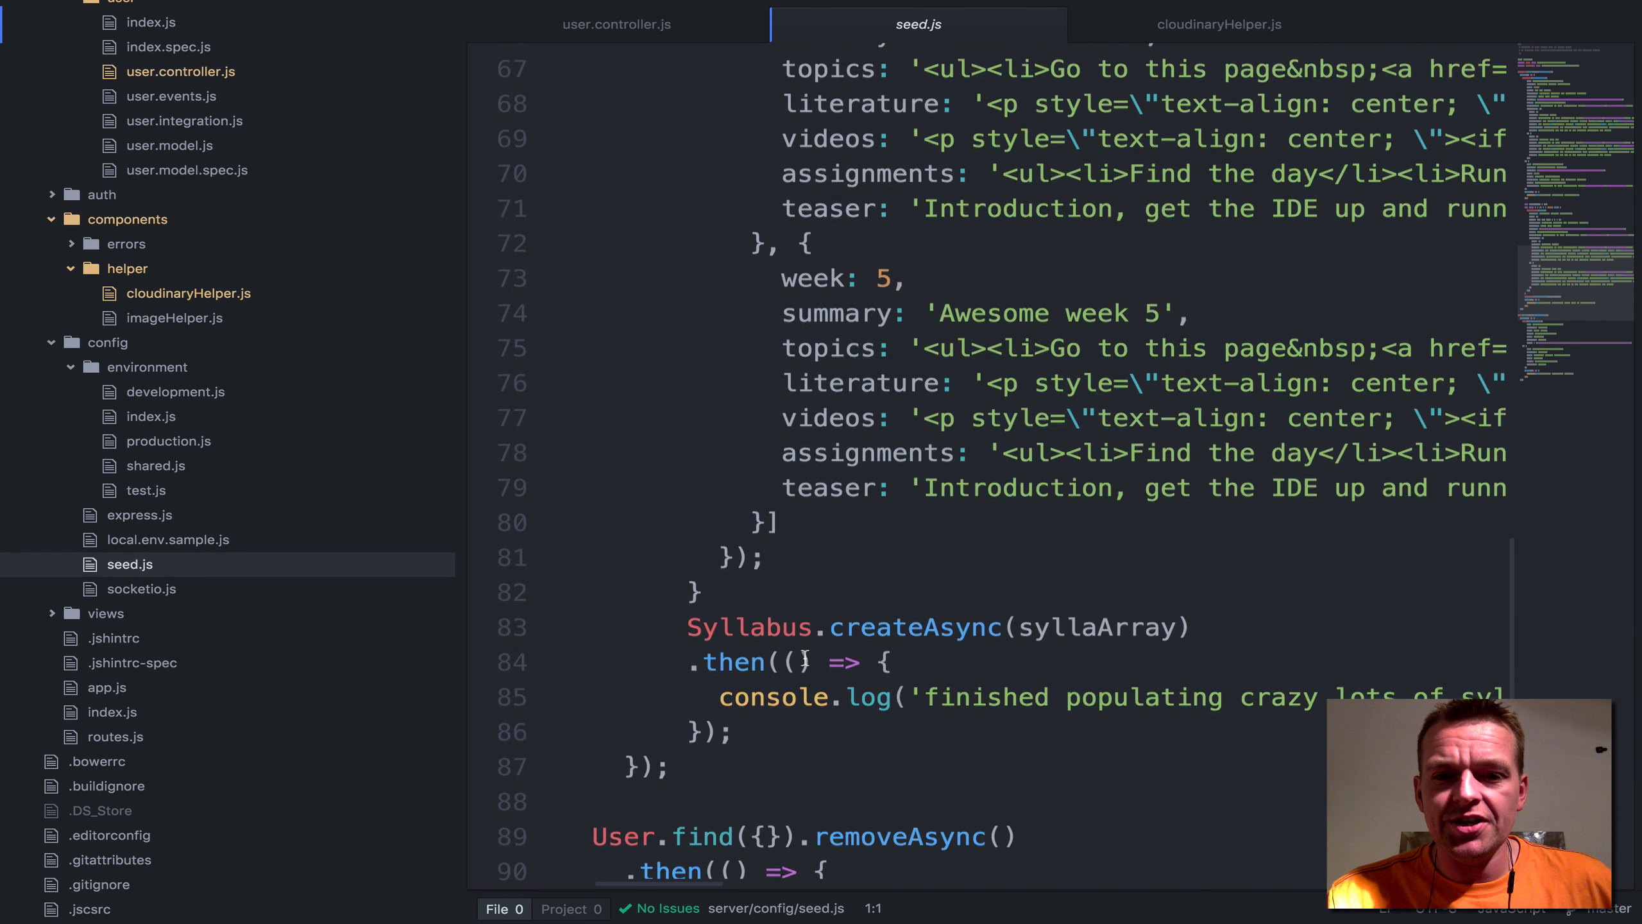
scroll("down", 3)
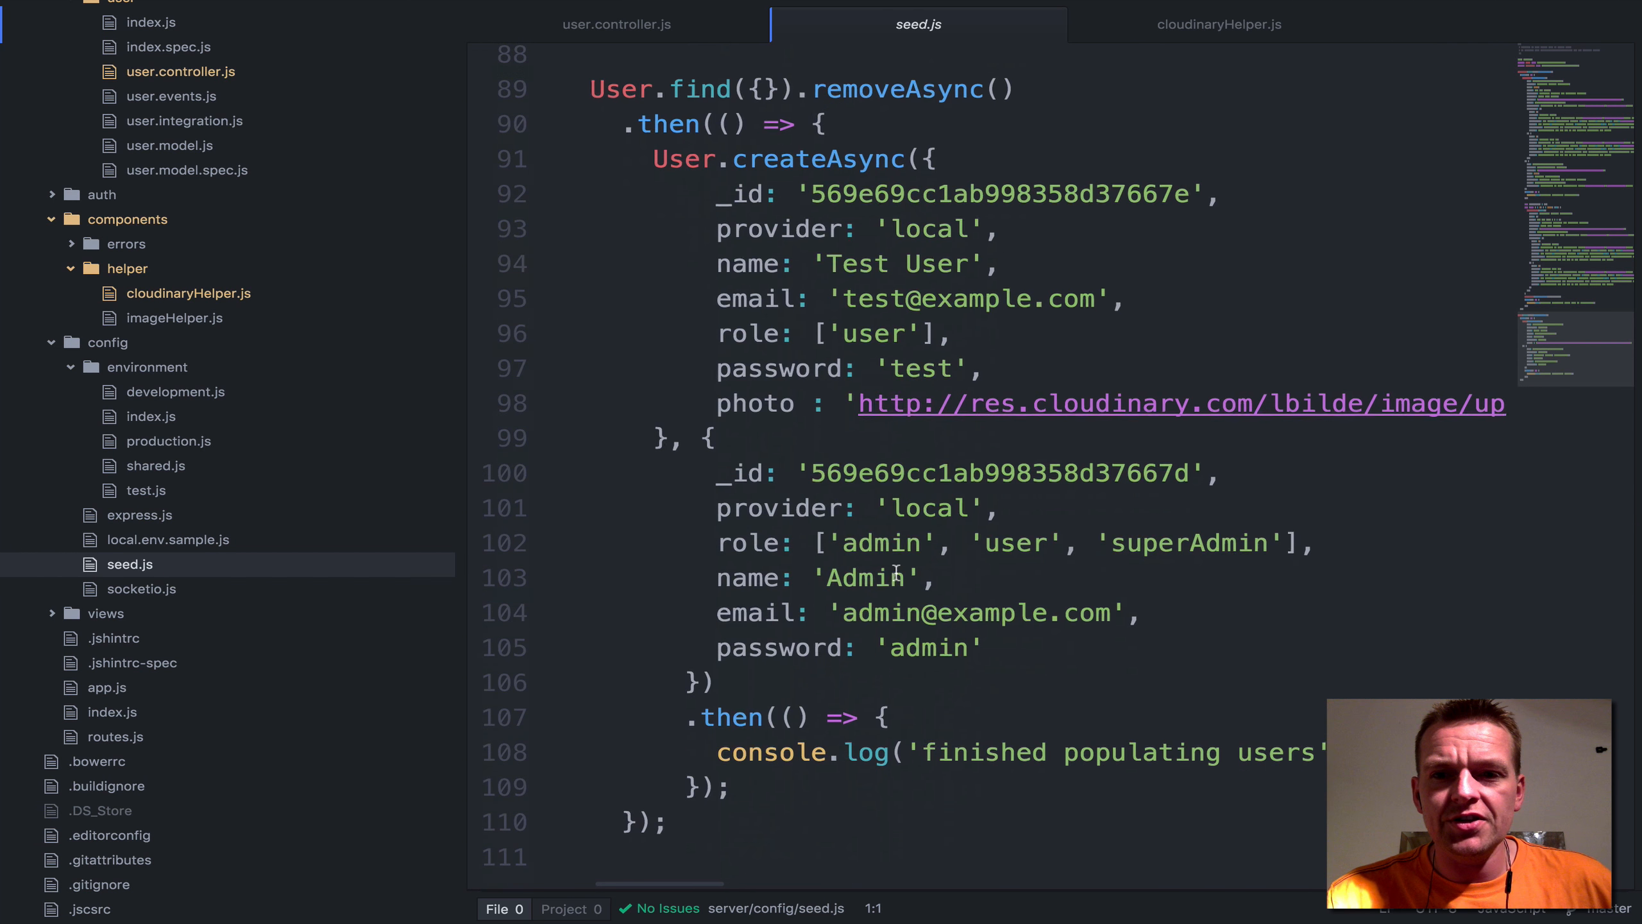